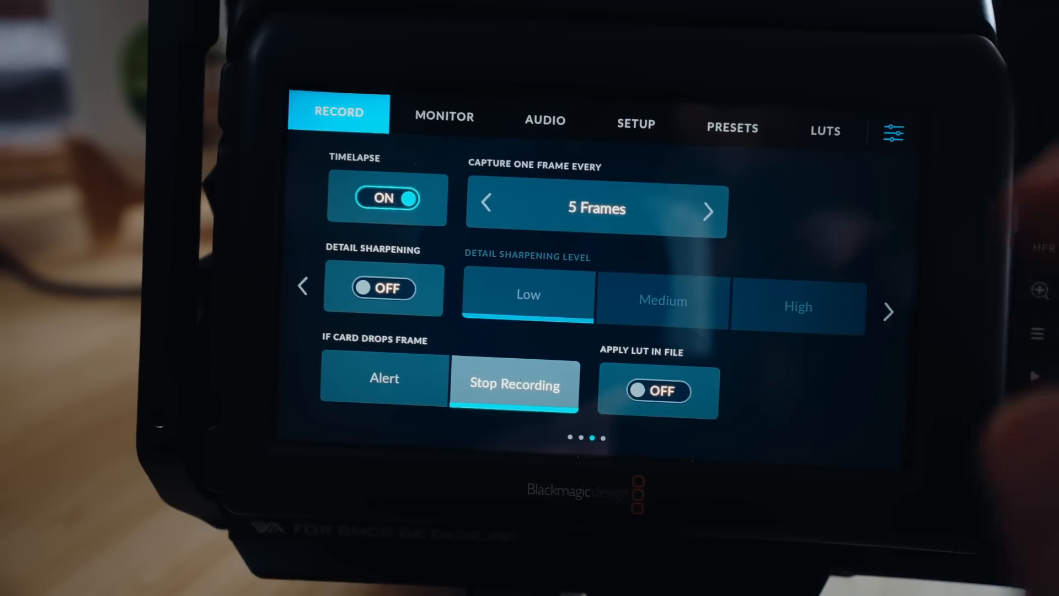
Set the timelapse capture interval to one frame every 5 frames
click(387, 198)
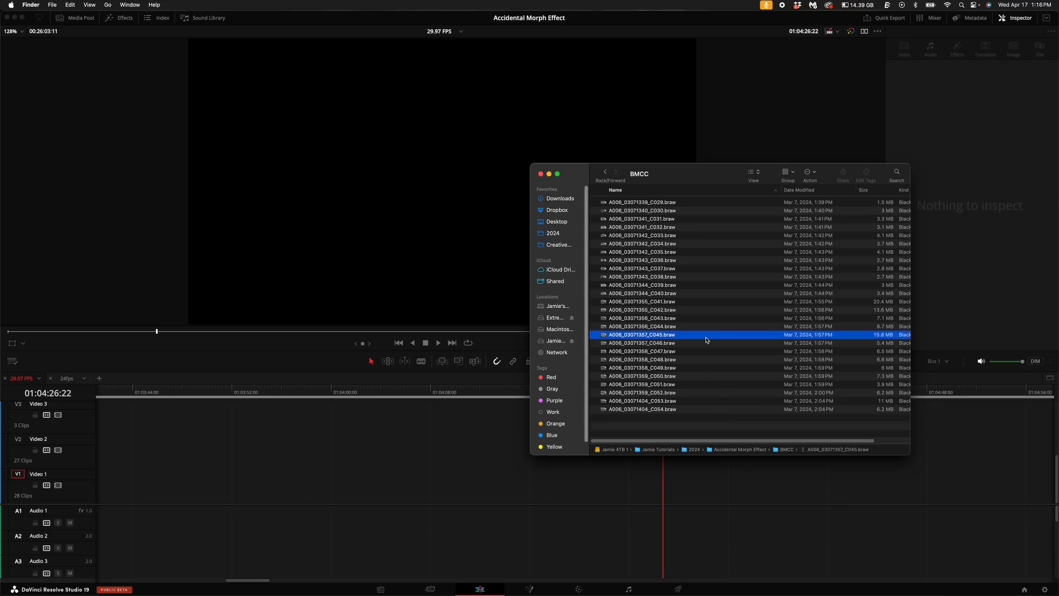
Select all the BRAW car clips for the timeline and move to the Color page
key(cmd+a)
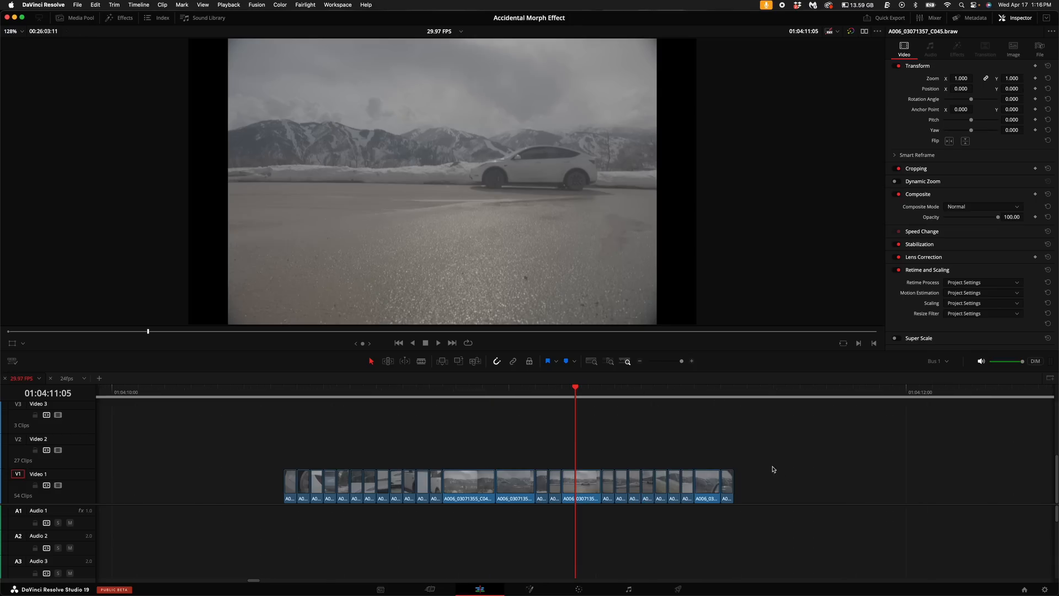
click(578, 589)
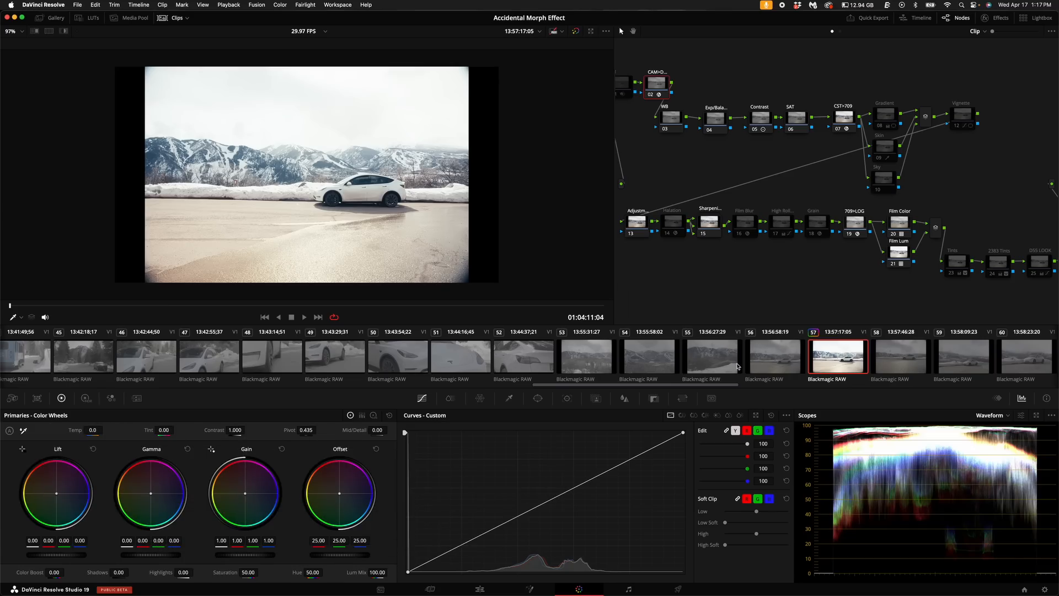
Return to the Edit page timeline to adjust the car clips' zoom
click(397, 357)
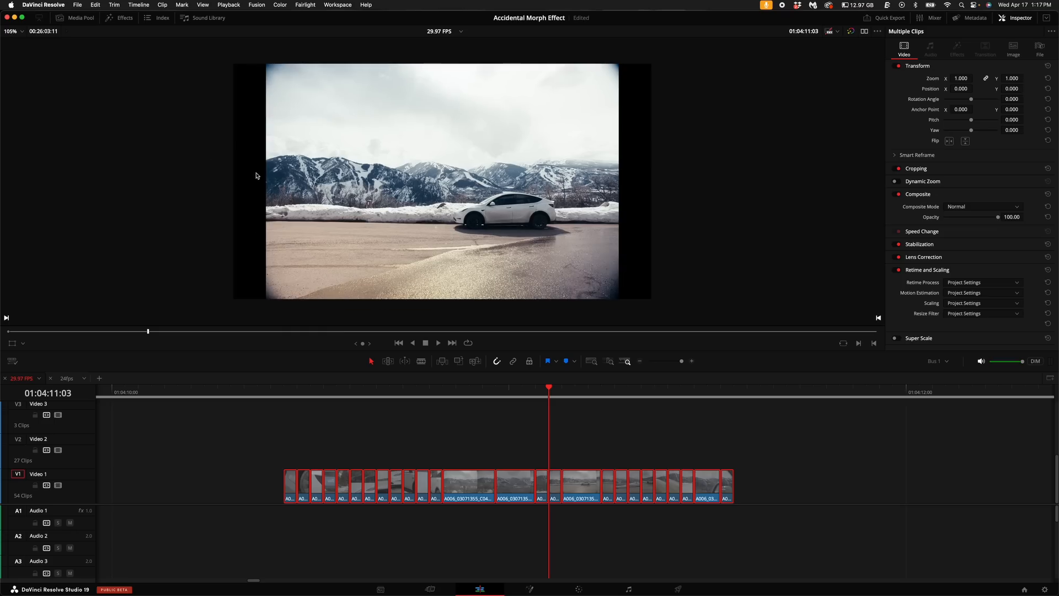
mouse_move(939, 93)
text(1.230)
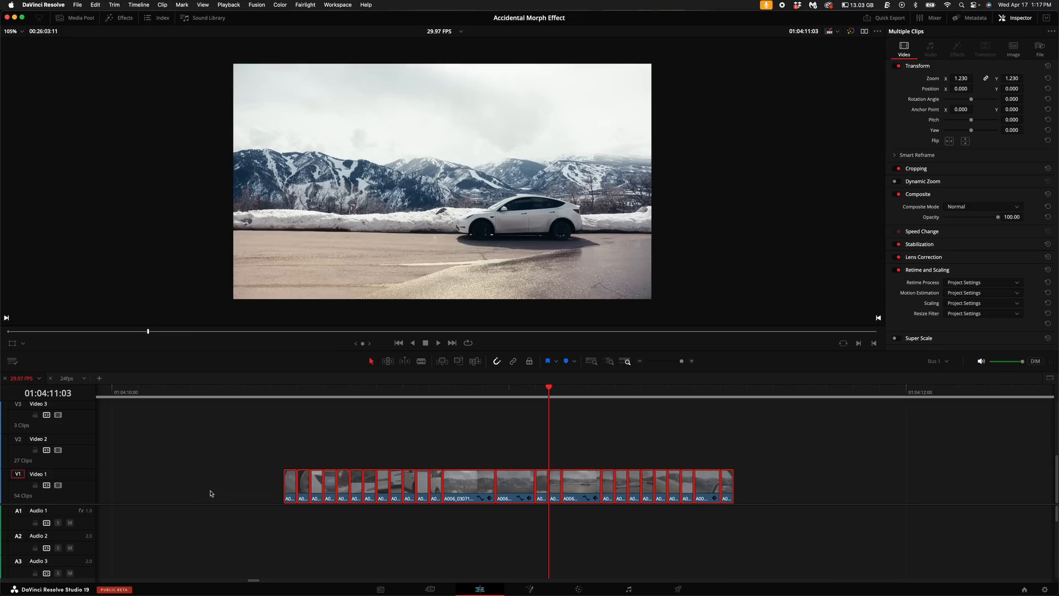
mouse_move(475, 482)
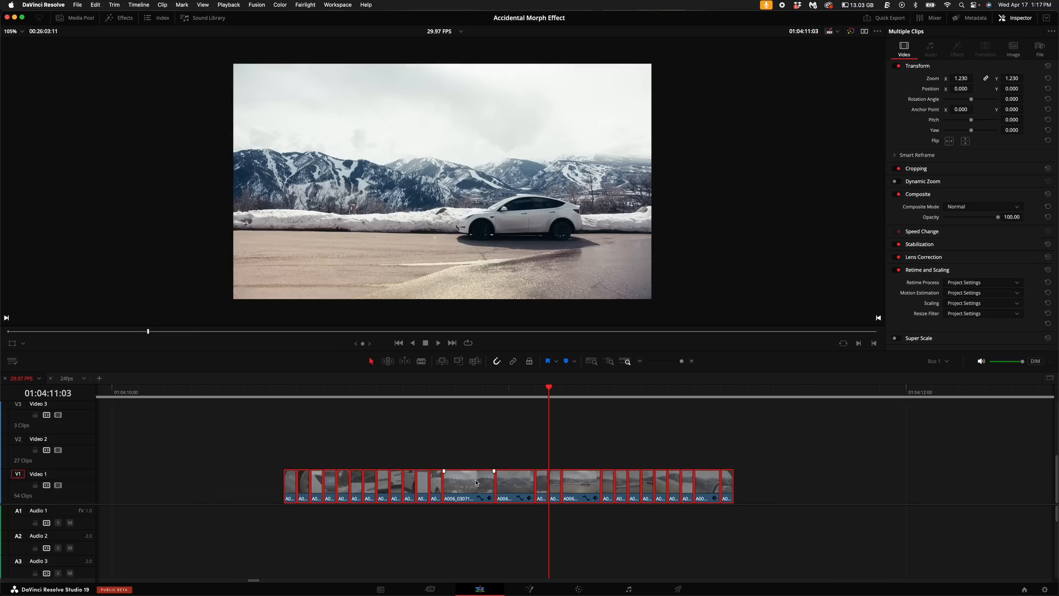
Nest the selected car clips into a compound clip and set Render in Place at source resolution
right_click(476, 482)
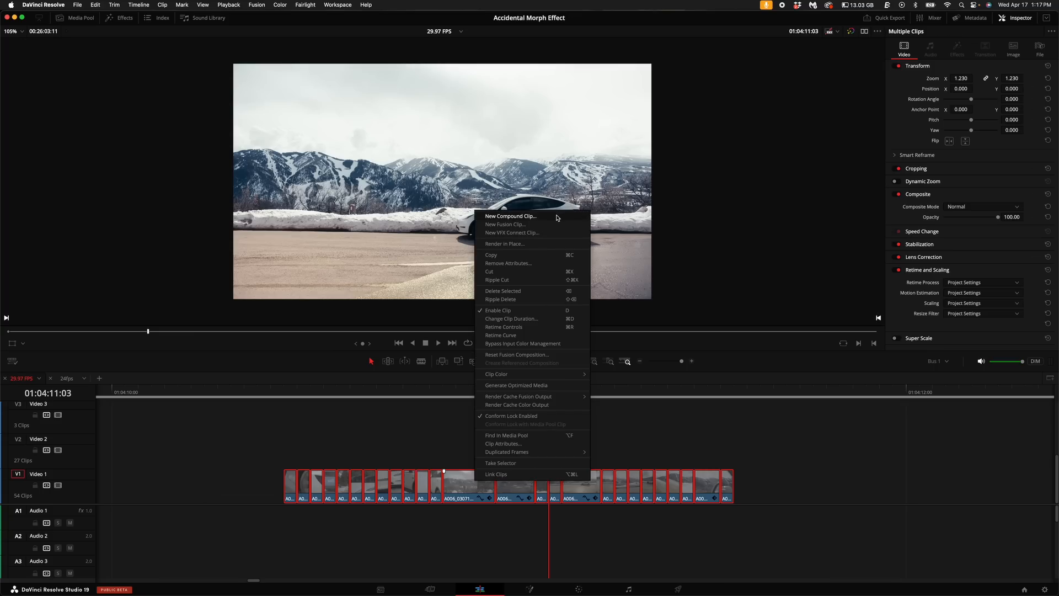
click(510, 215)
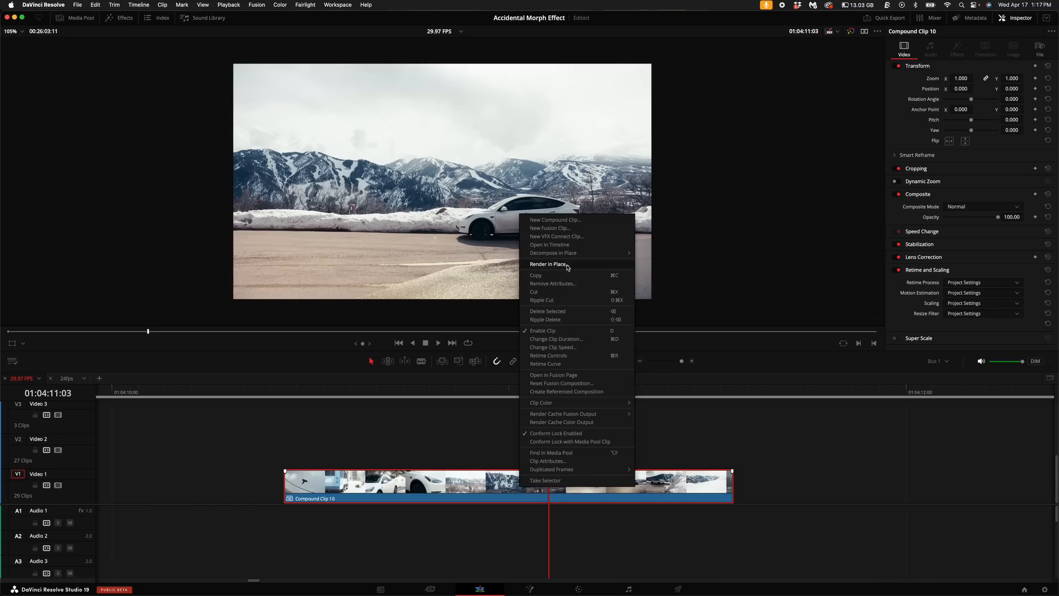
click(548, 264)
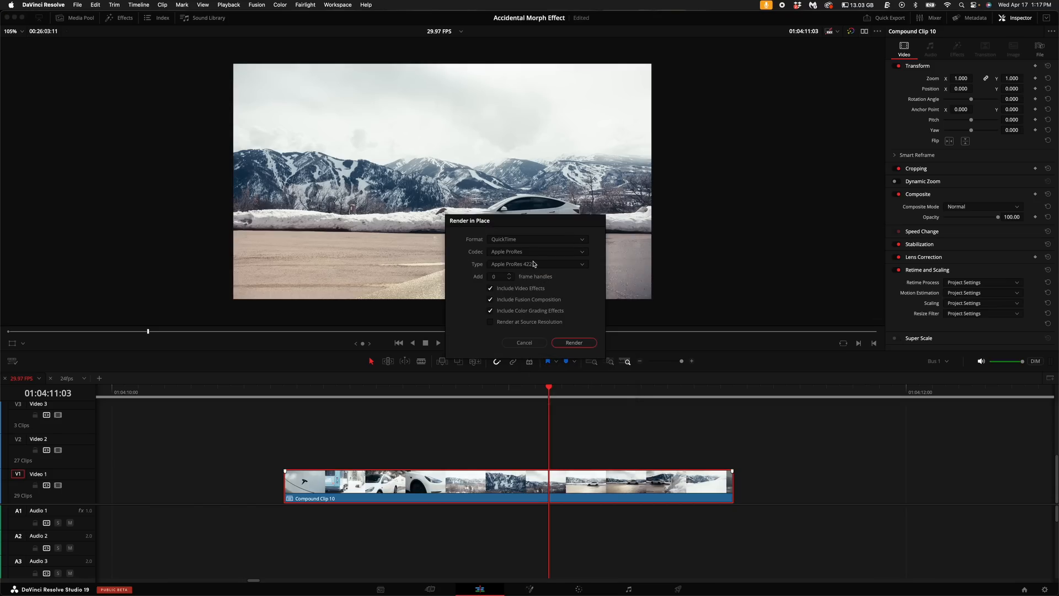
click(490, 321)
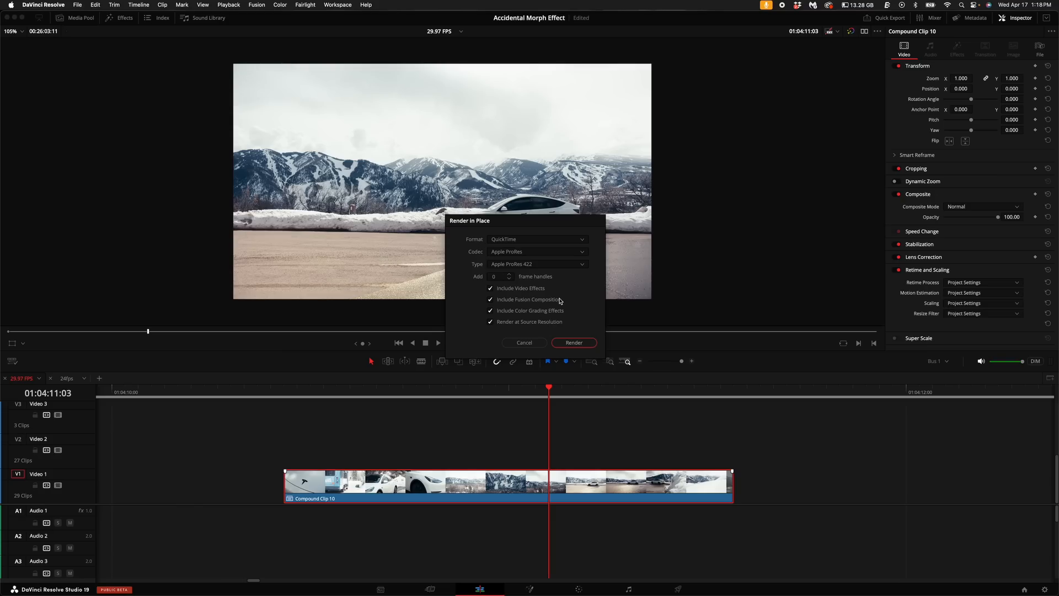
Render the compound clip into the 2024 Accidental Morph Effect folder as a single file
click(573, 342)
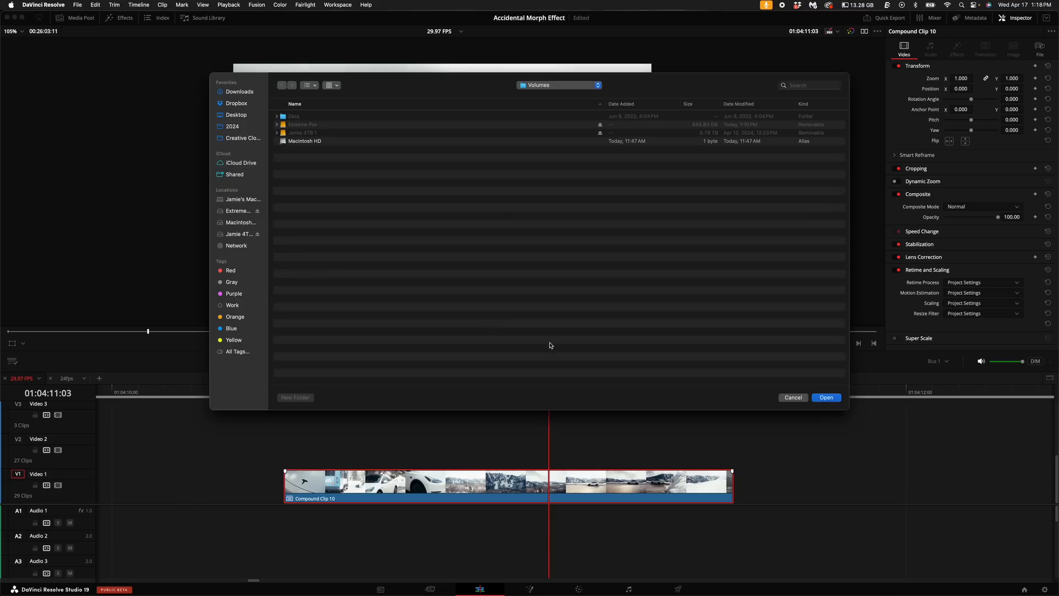
click(233, 125)
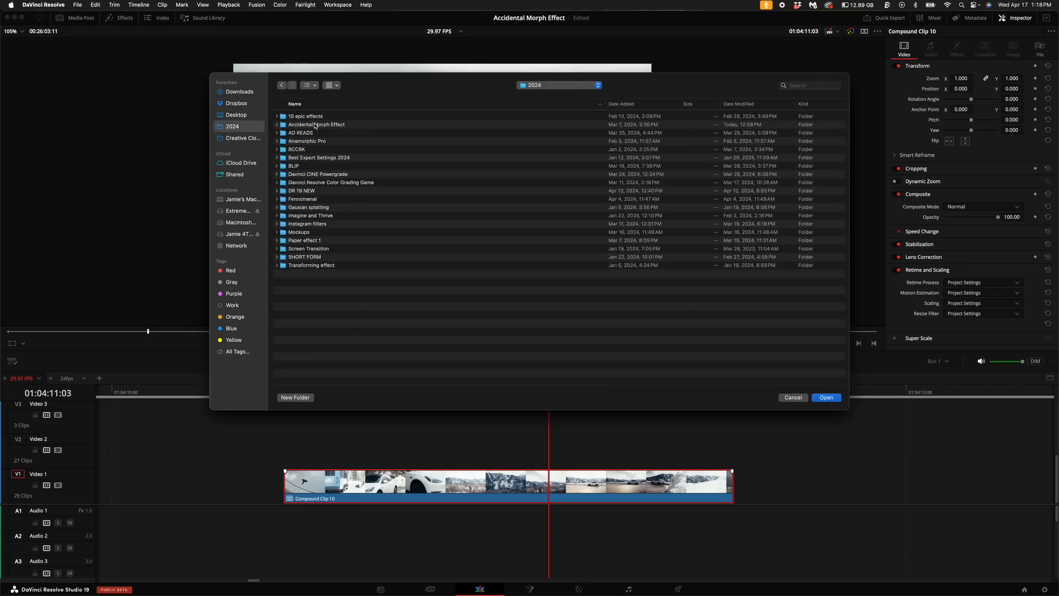
click(825, 397)
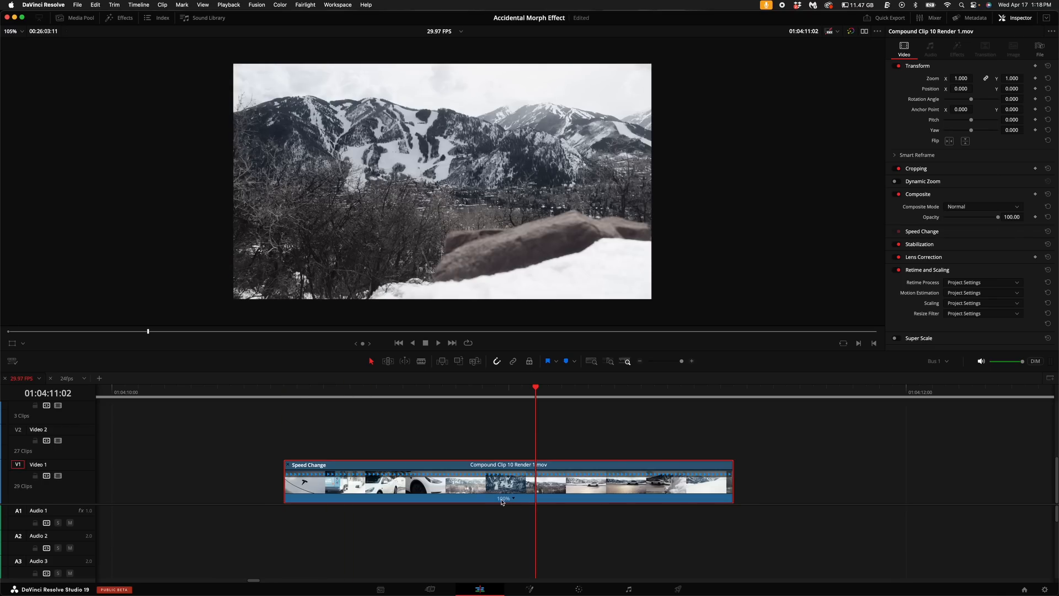
Retime the rendered clip to 7% speed and check a later frame of it
right_click(503, 483)
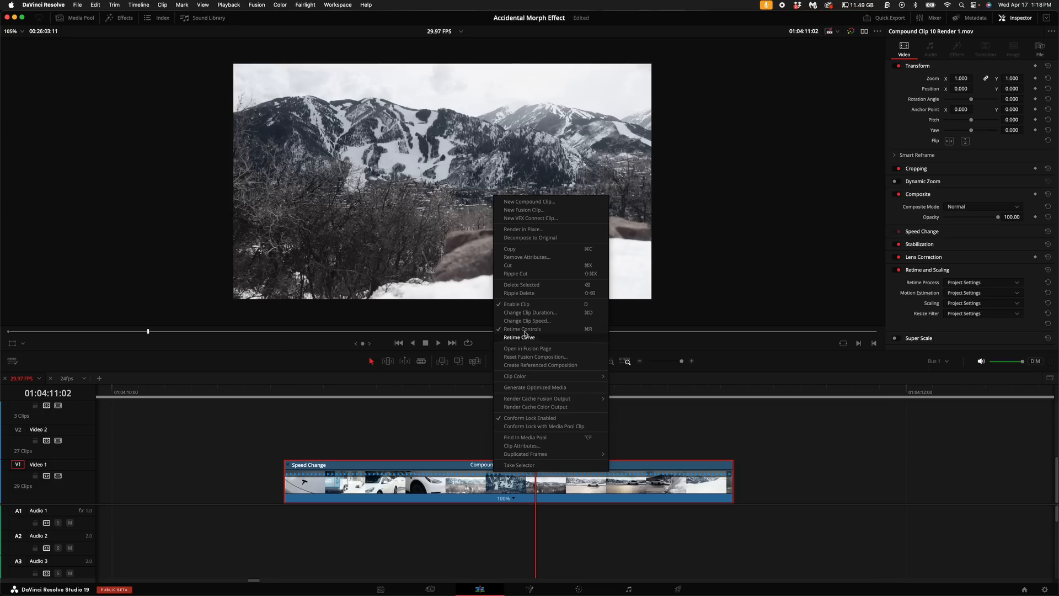
mouse_move(522, 328)
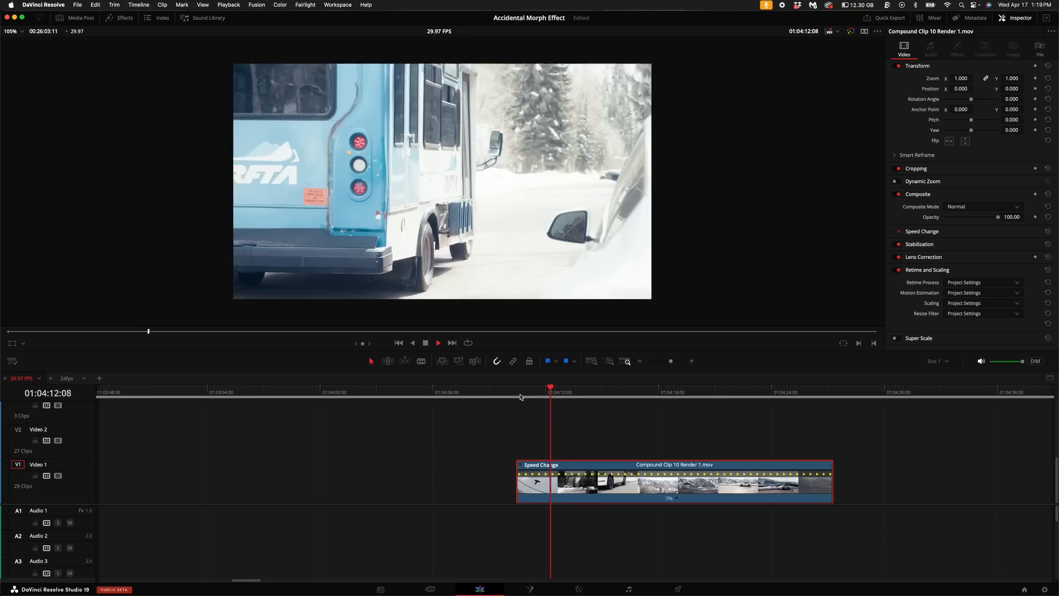
click(605, 397)
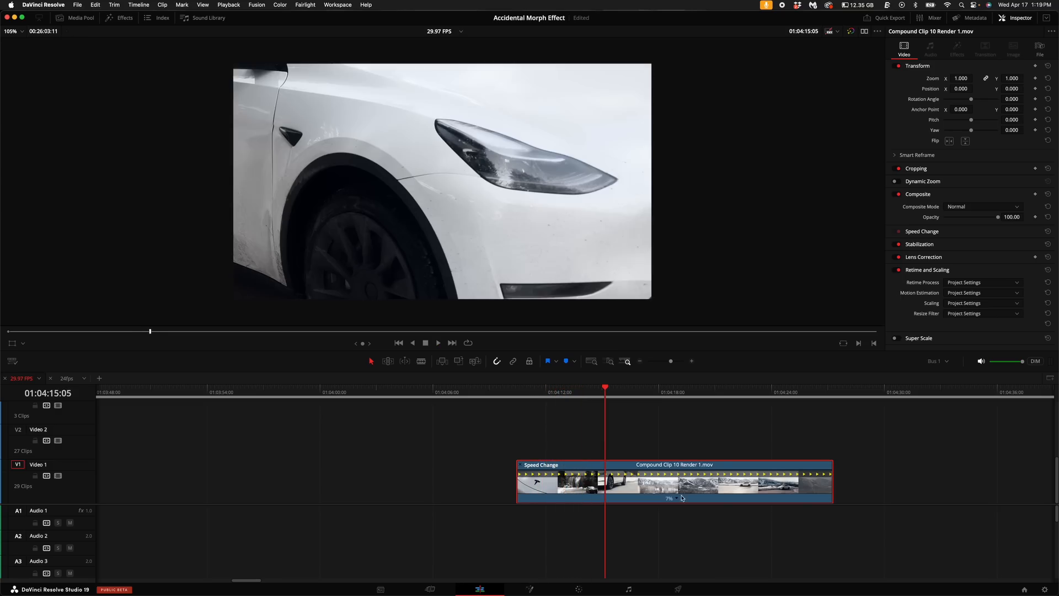
mouse_move(939, 40)
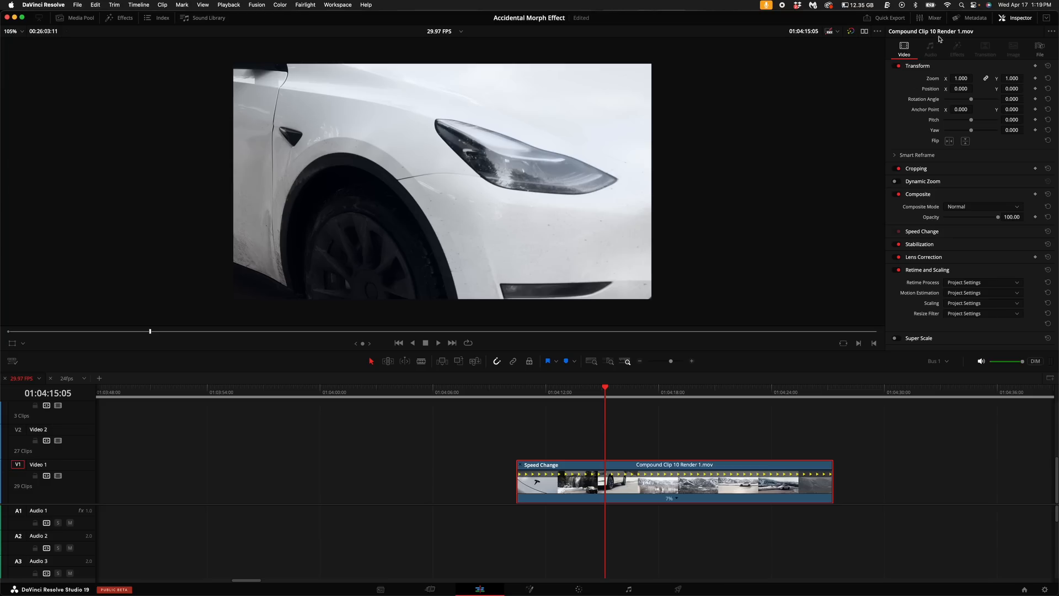
mouse_move(928, 277)
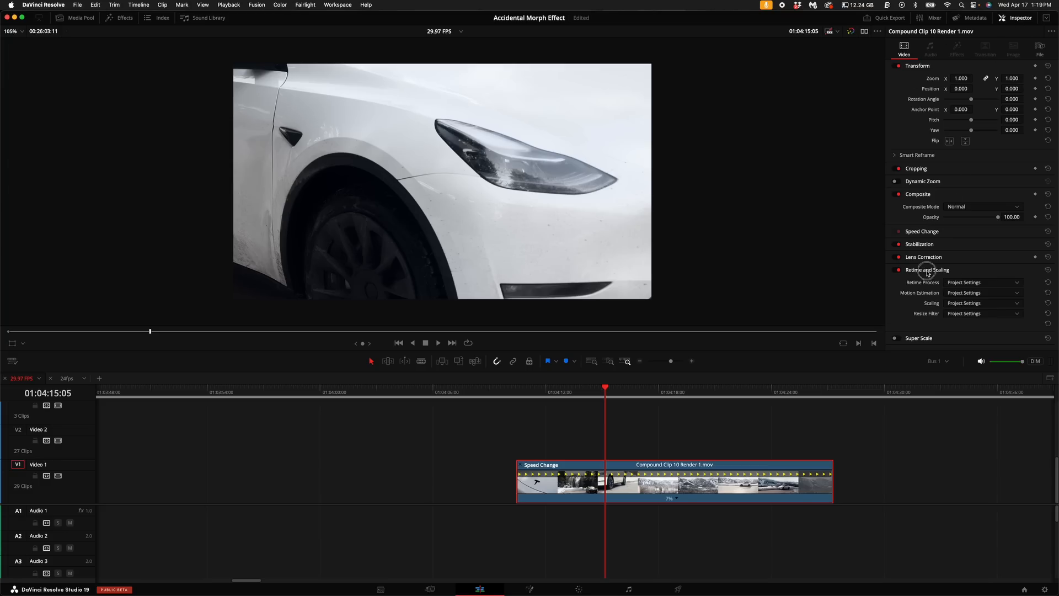
Set the clip's Retime Process to Optical Flow with Speed Warp Better motion estimation
click(929, 269)
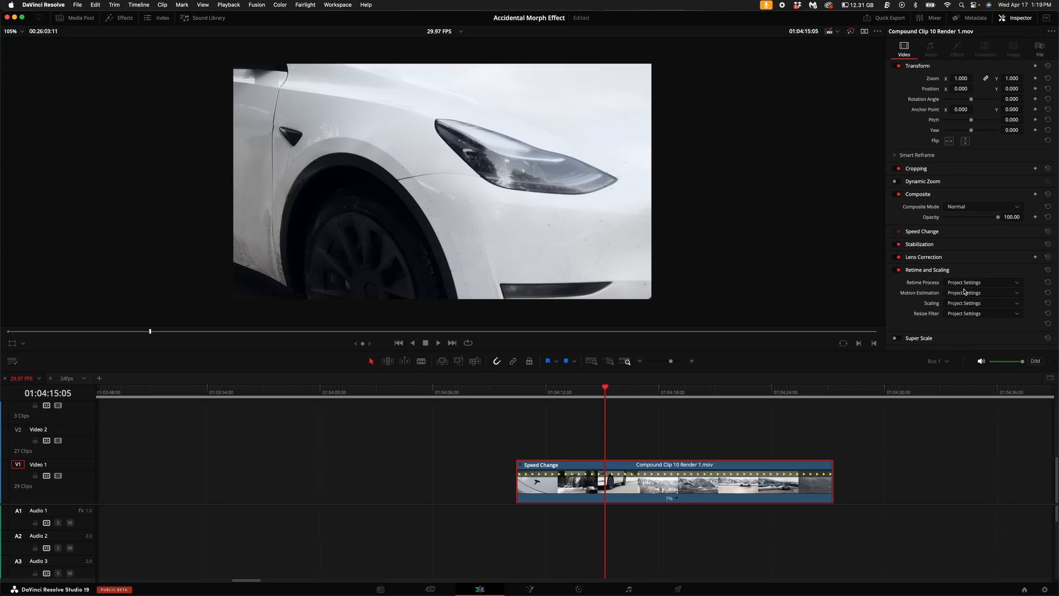
mouse_move(937, 287)
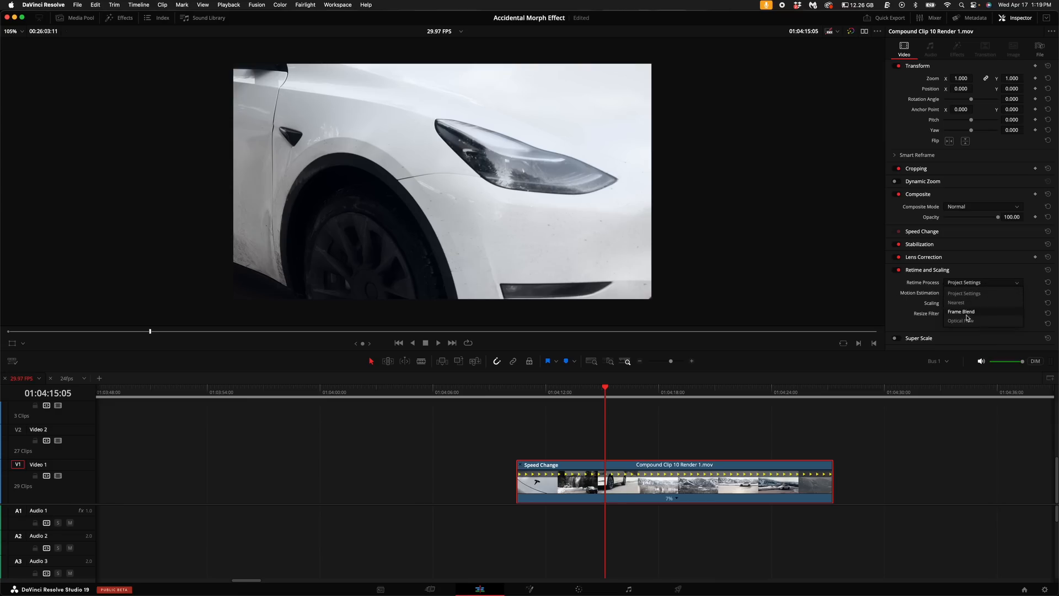
click(958, 320)
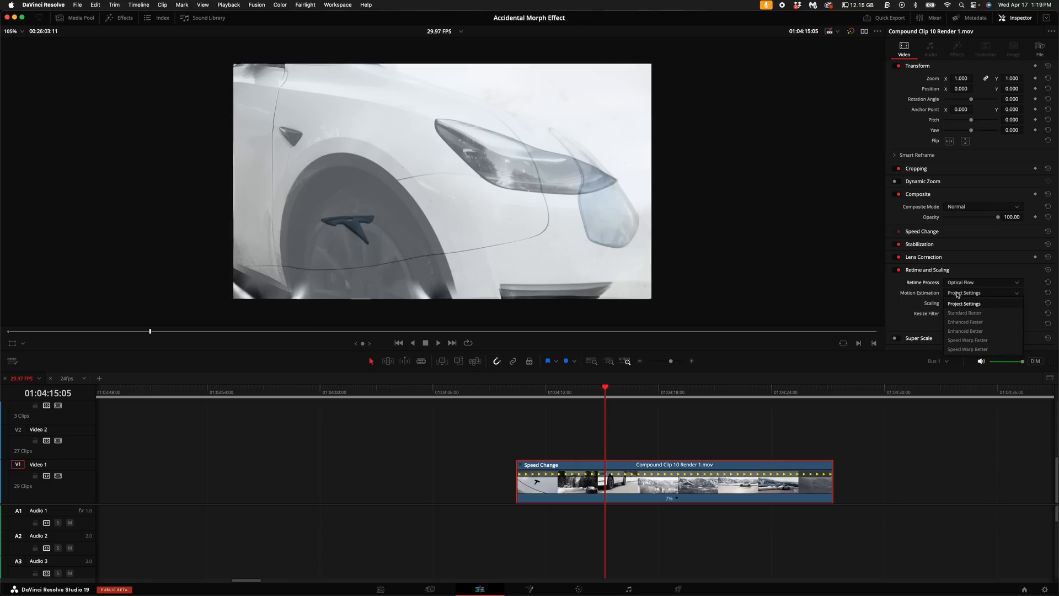
mouse_move(966, 349)
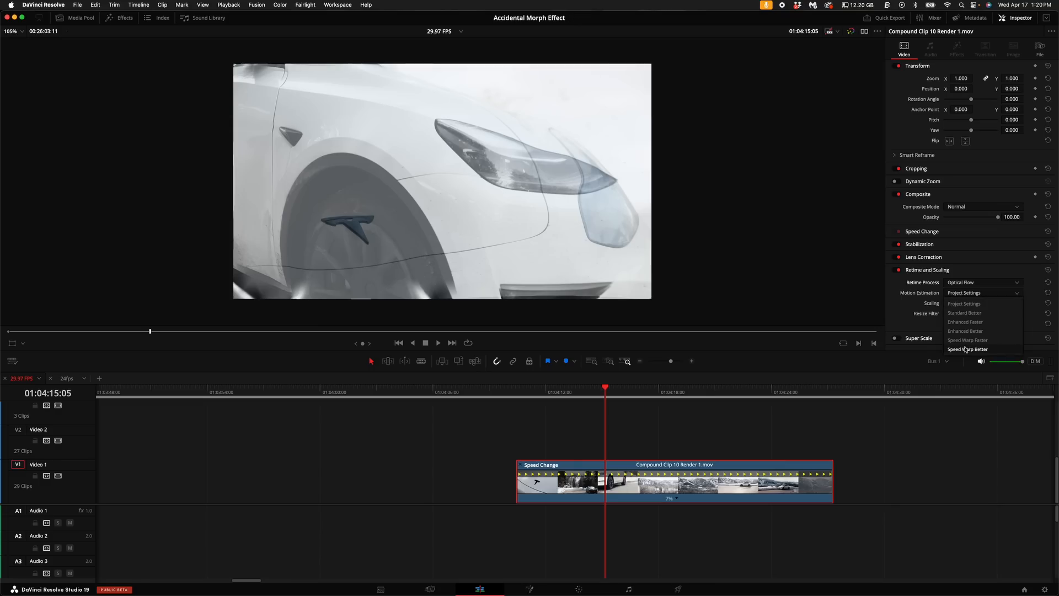
click(966, 350)
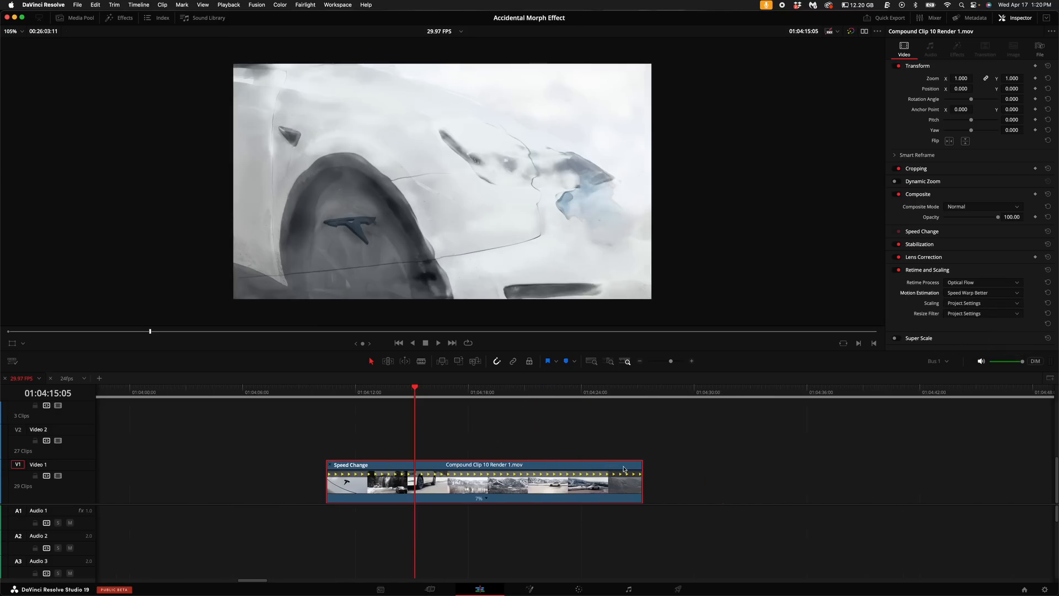
mouse_move(476, 482)
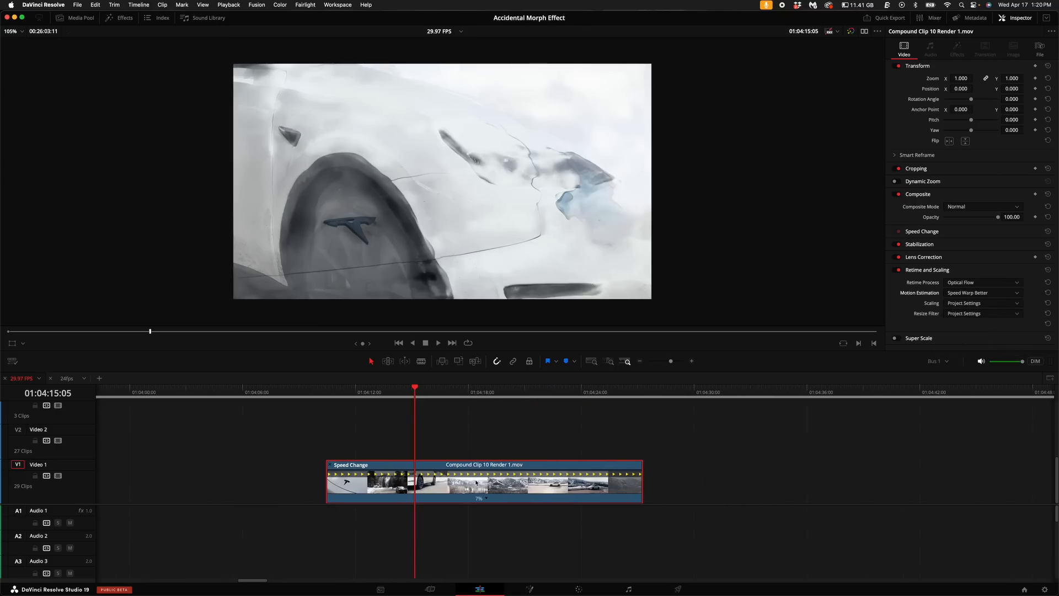
click(229, 5)
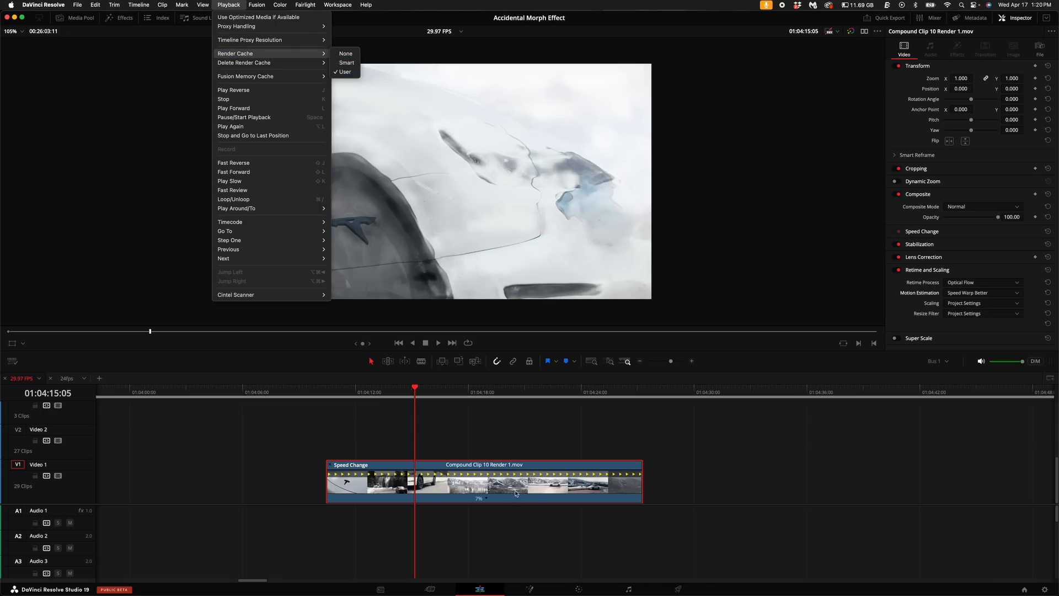
Switch Playback Render Cache to Smart so the retimed clip caches
right_click(516, 493)
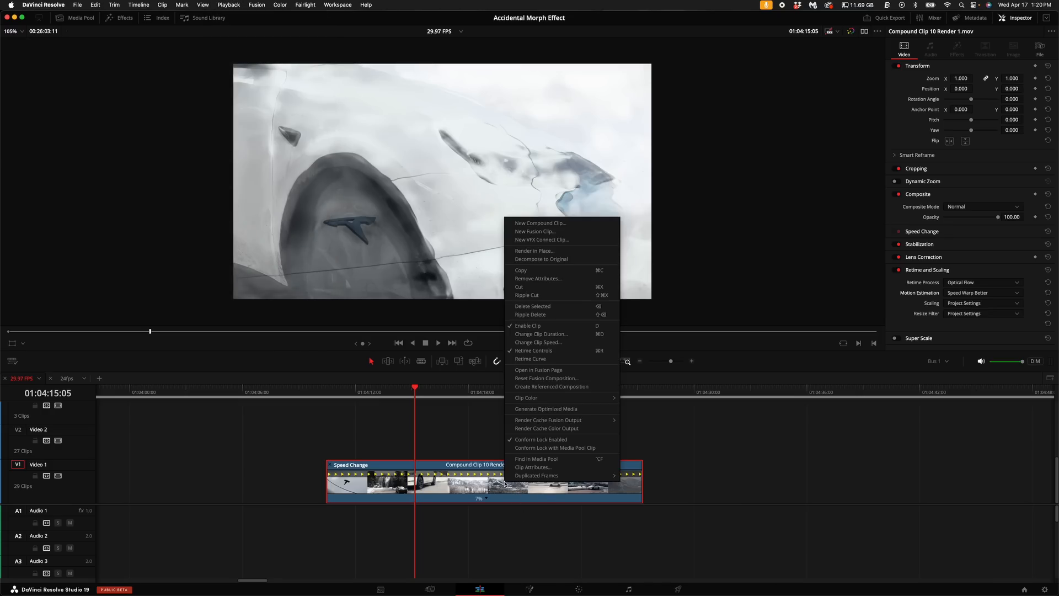
mouse_move(548, 428)
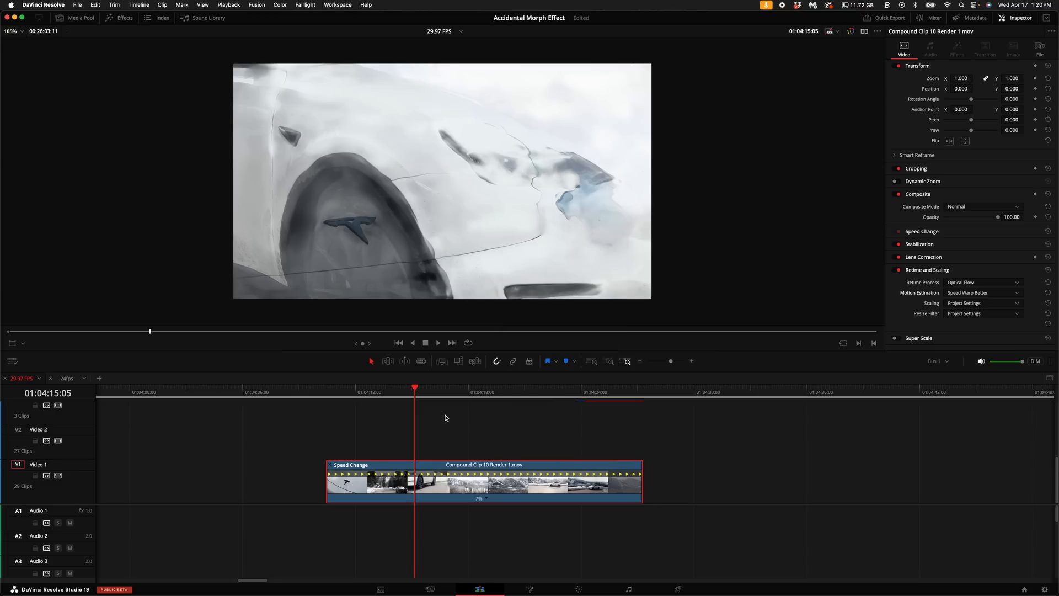
click(228, 4)
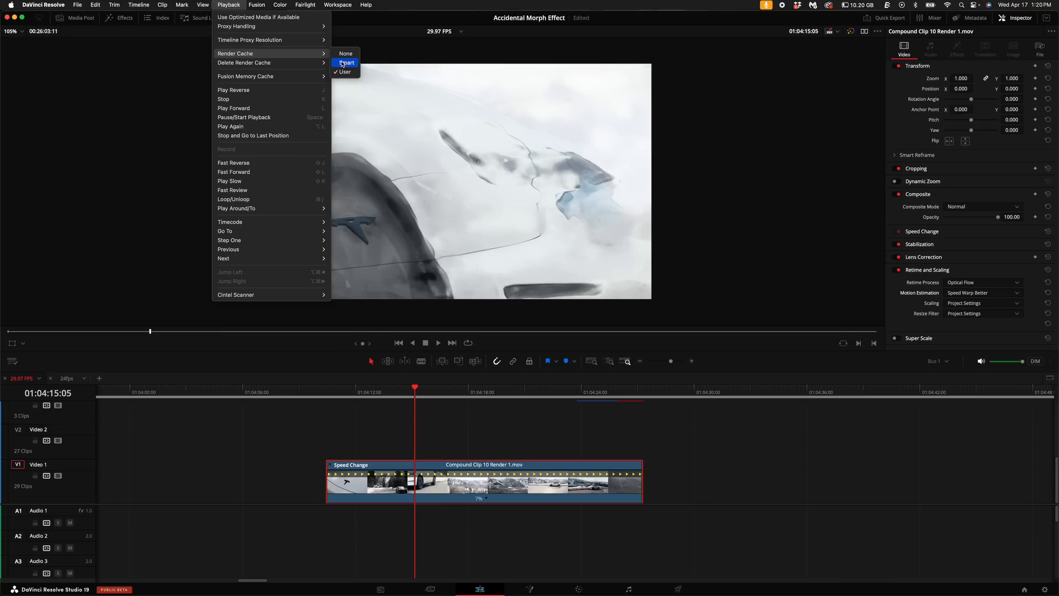
click(347, 63)
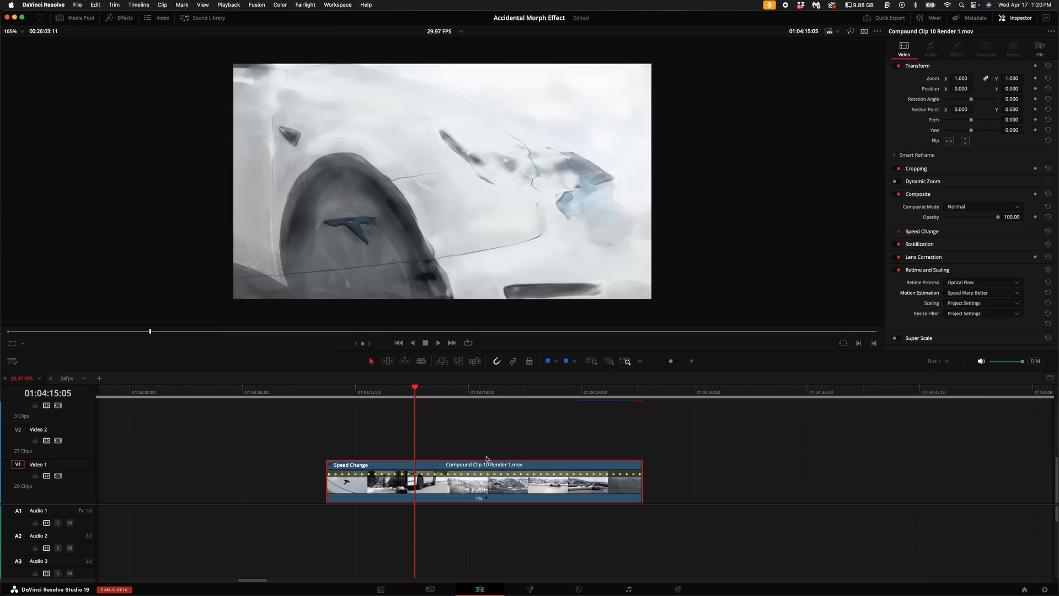
mouse_move(349, 396)
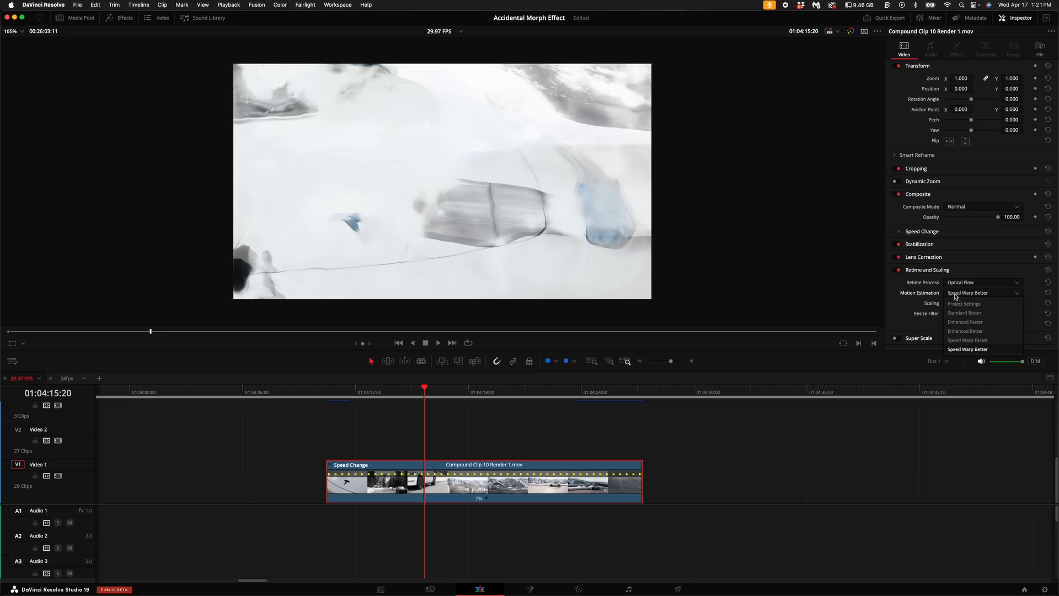
mouse_move(964, 321)
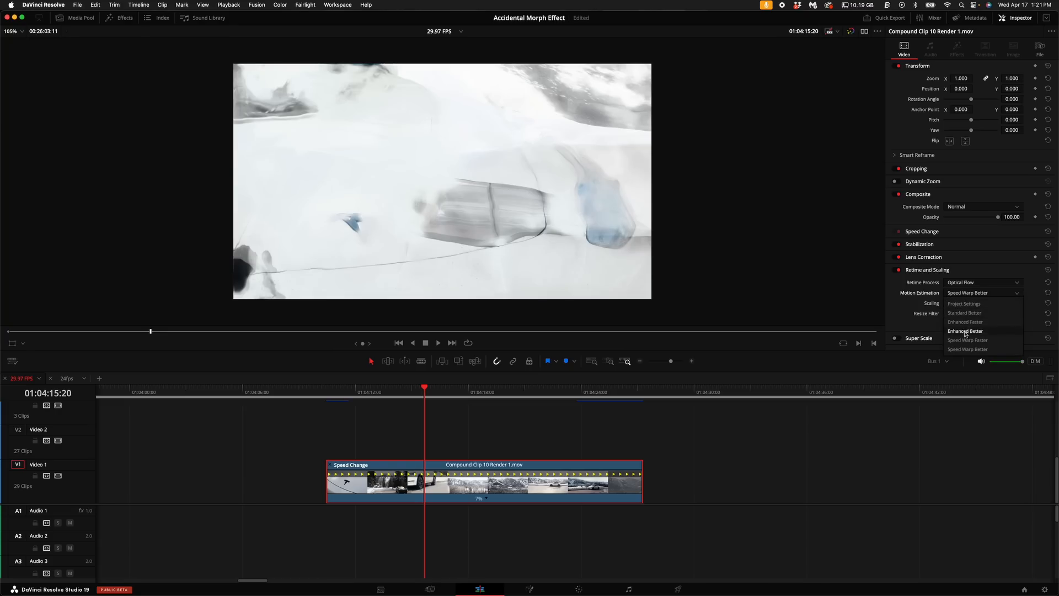
mouse_move(967, 340)
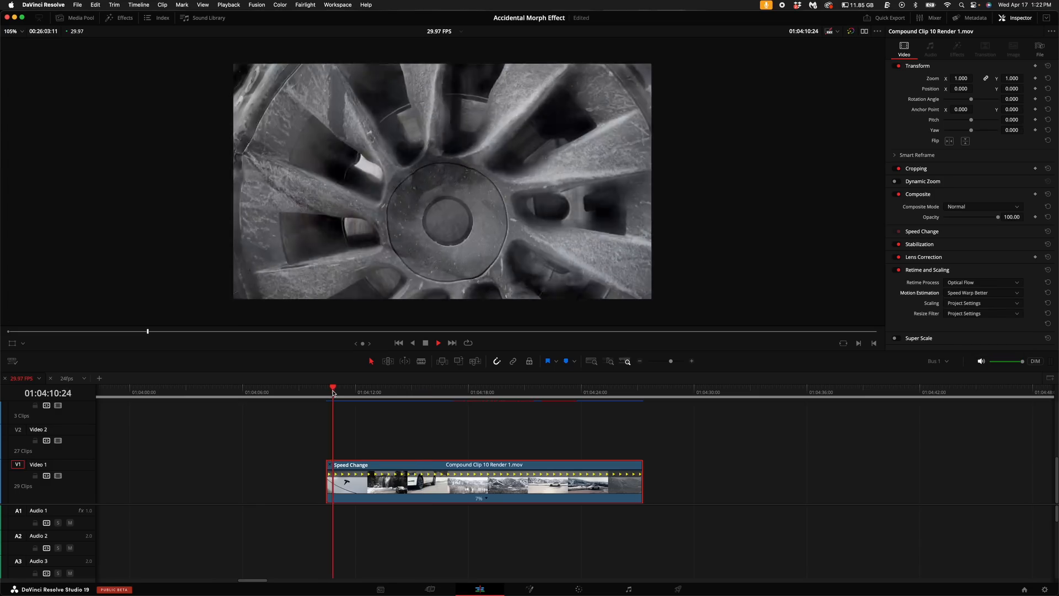
click(371, 391)
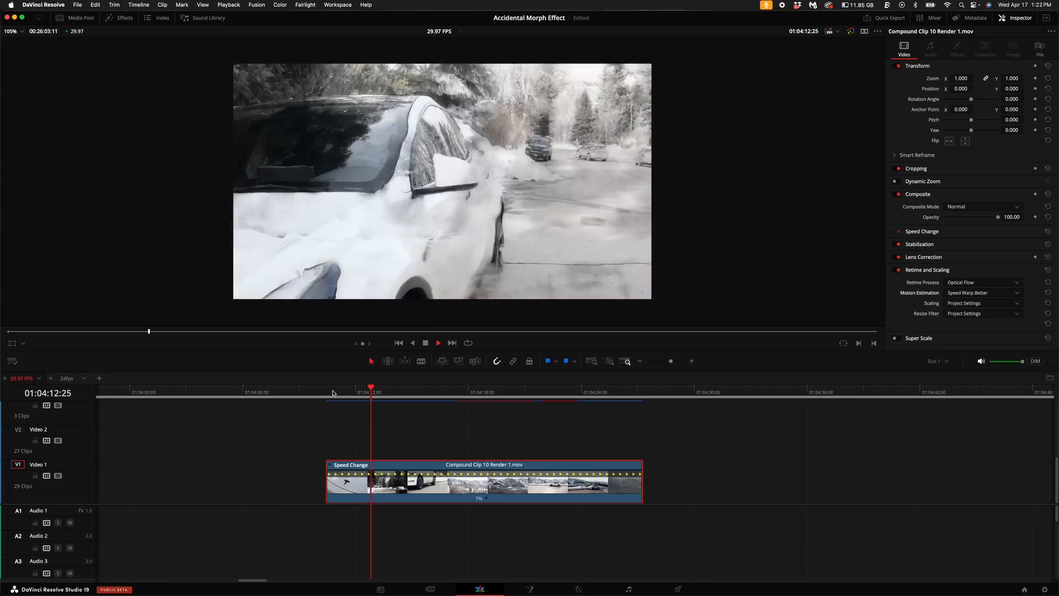
click(408, 391)
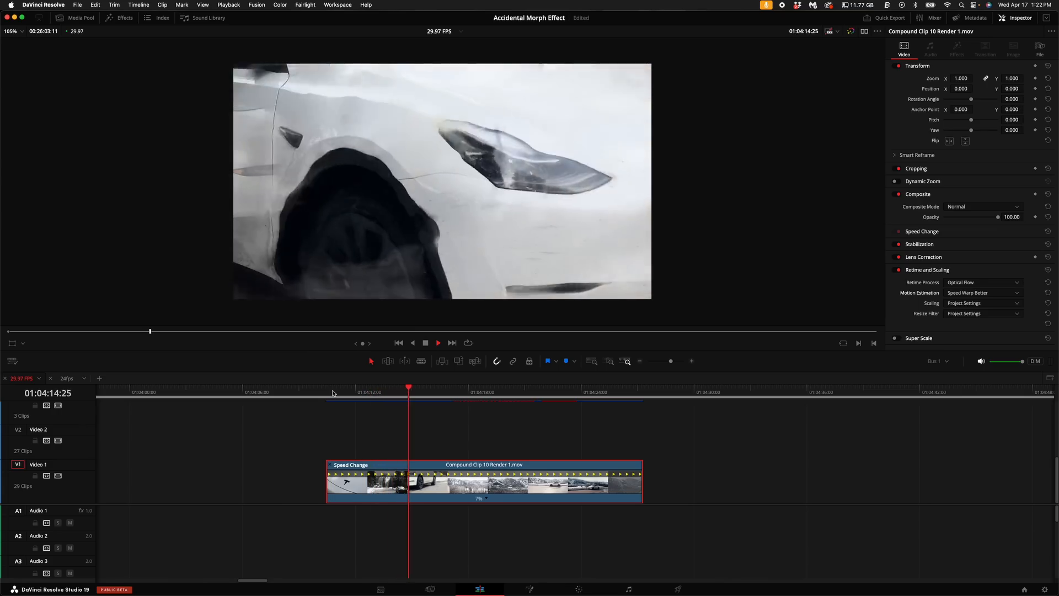
click(446, 392)
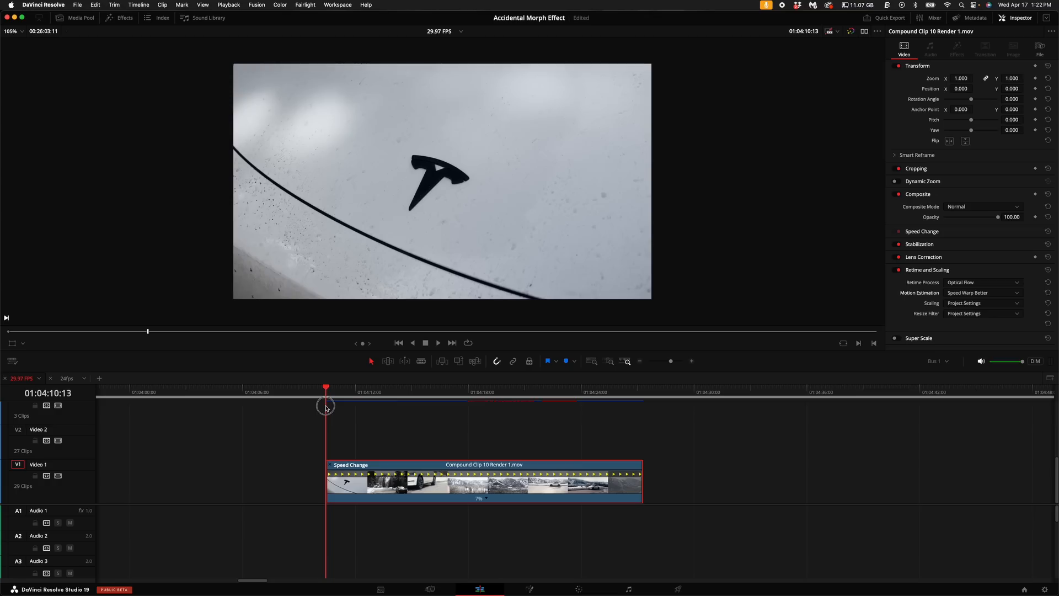
mouse_move(959, 297)
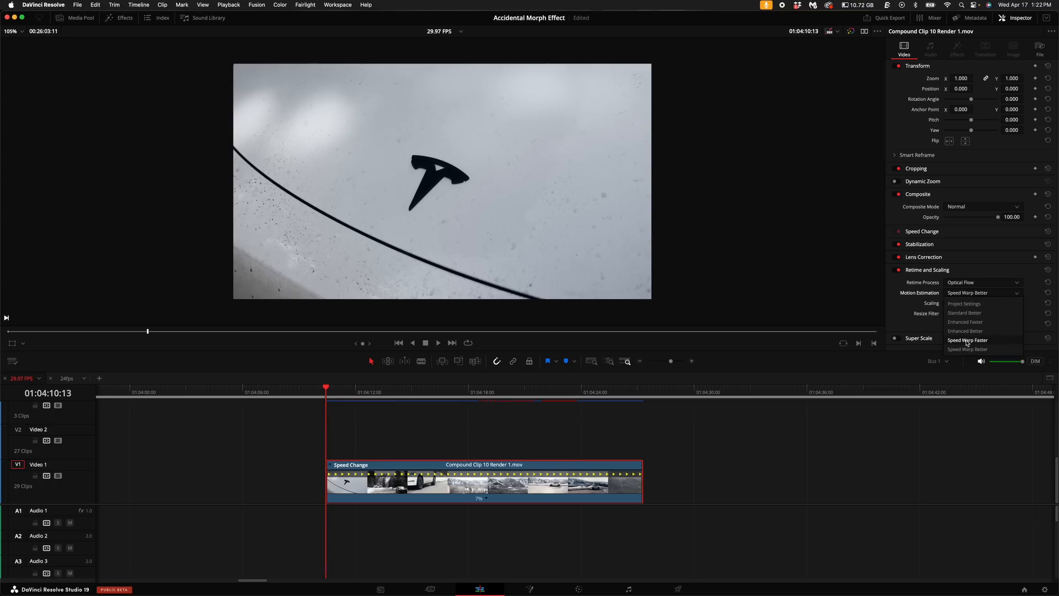
mouse_move(964, 330)
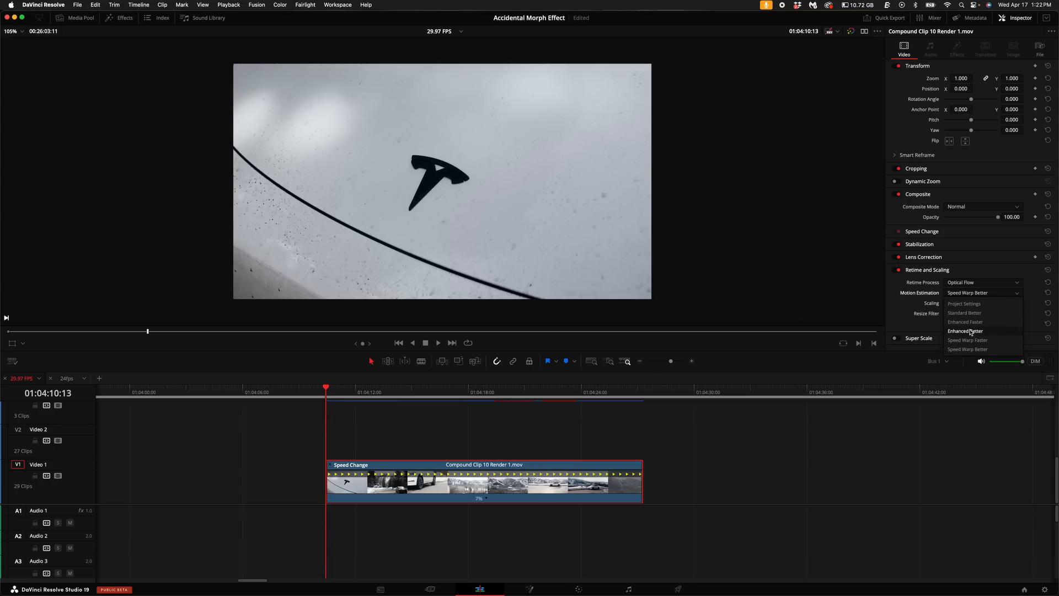
Try Enhanced Better and Standard Better motion estimation, scrubbing the morph to compare
click(967, 331)
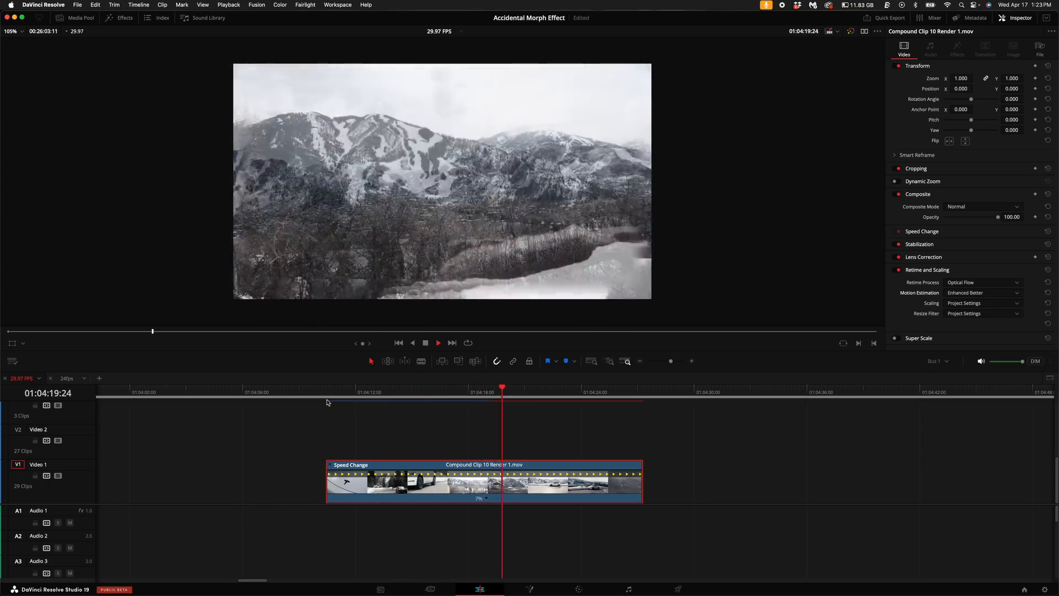
click(378, 392)
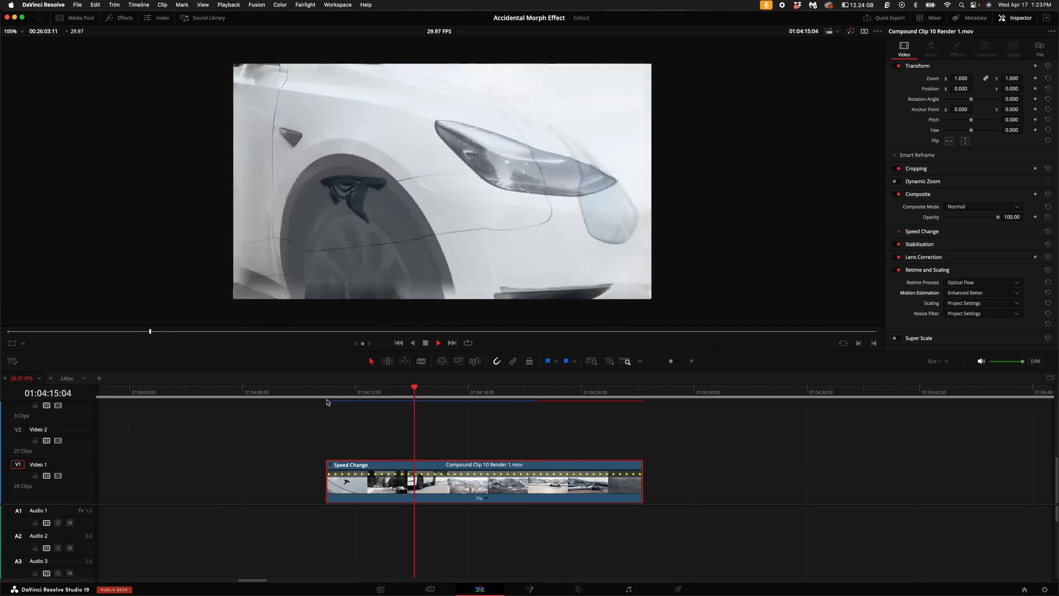
click(327, 392)
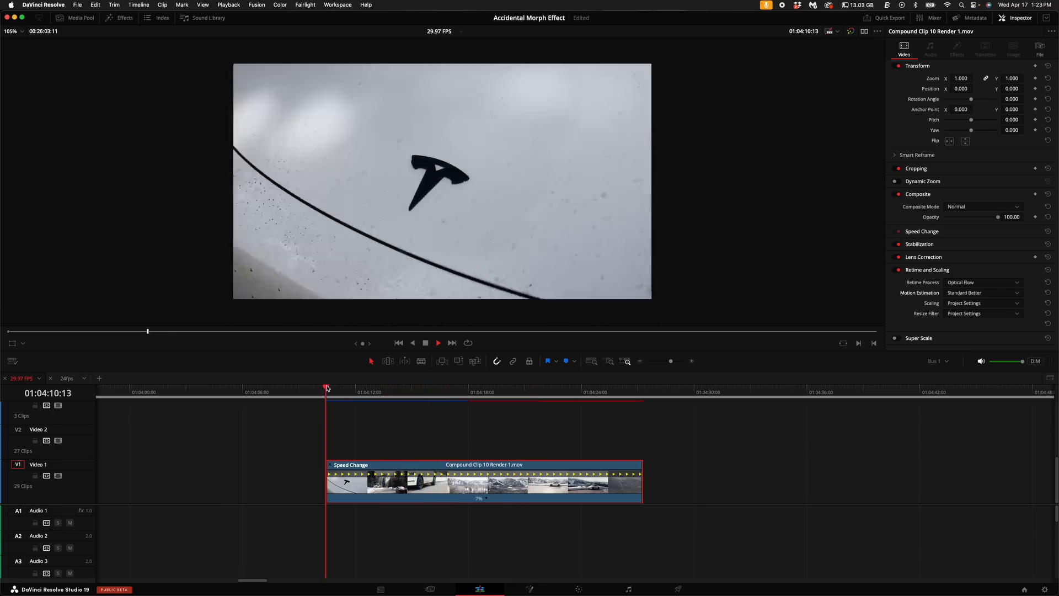
click(362, 392)
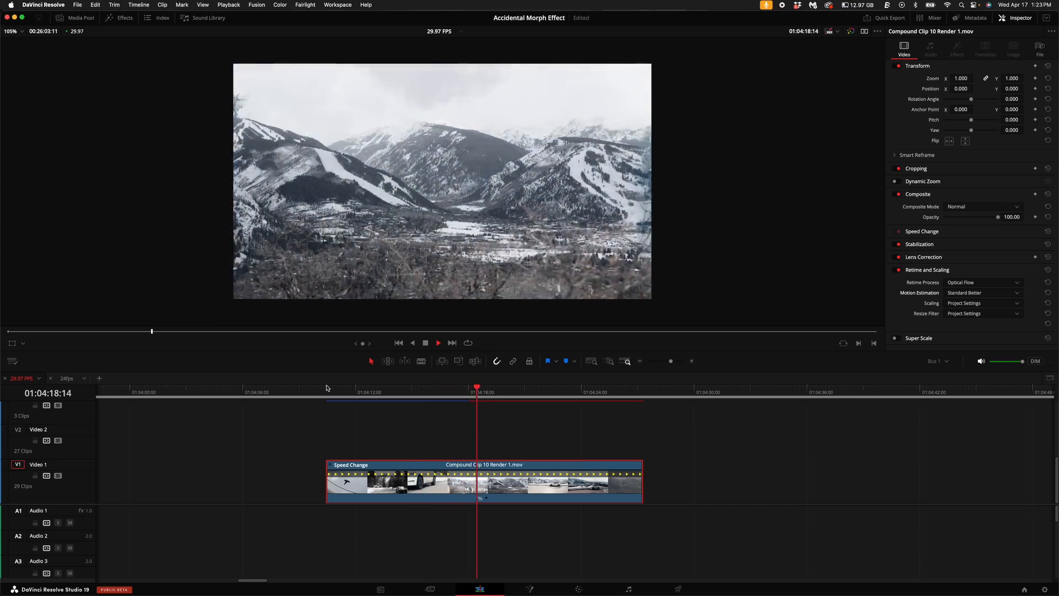
click(595, 392)
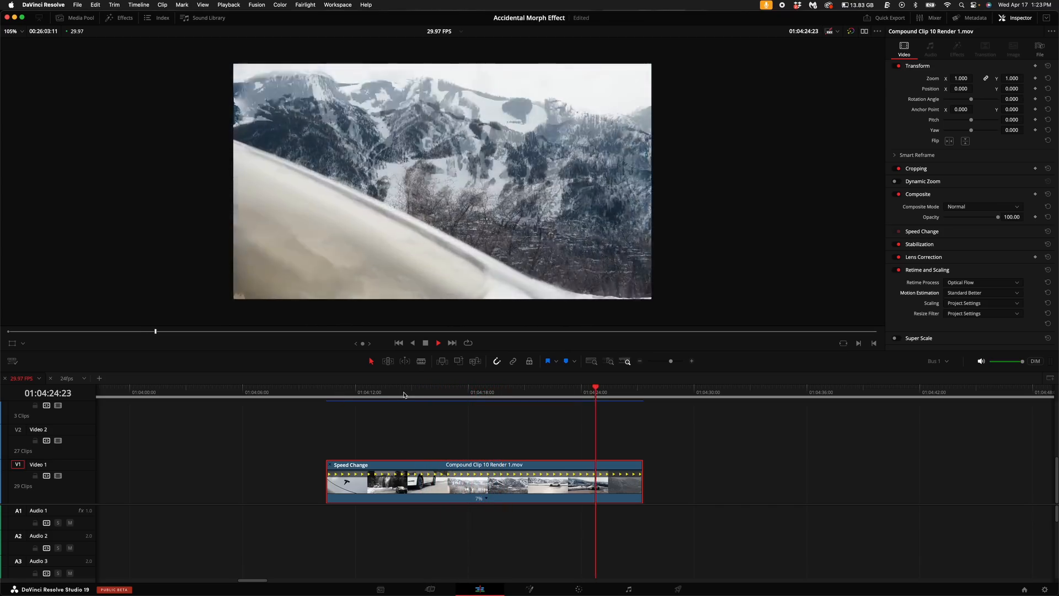
Settle on Speed Warp Faster motion estimation and preview the morph along the clip
click(412, 387)
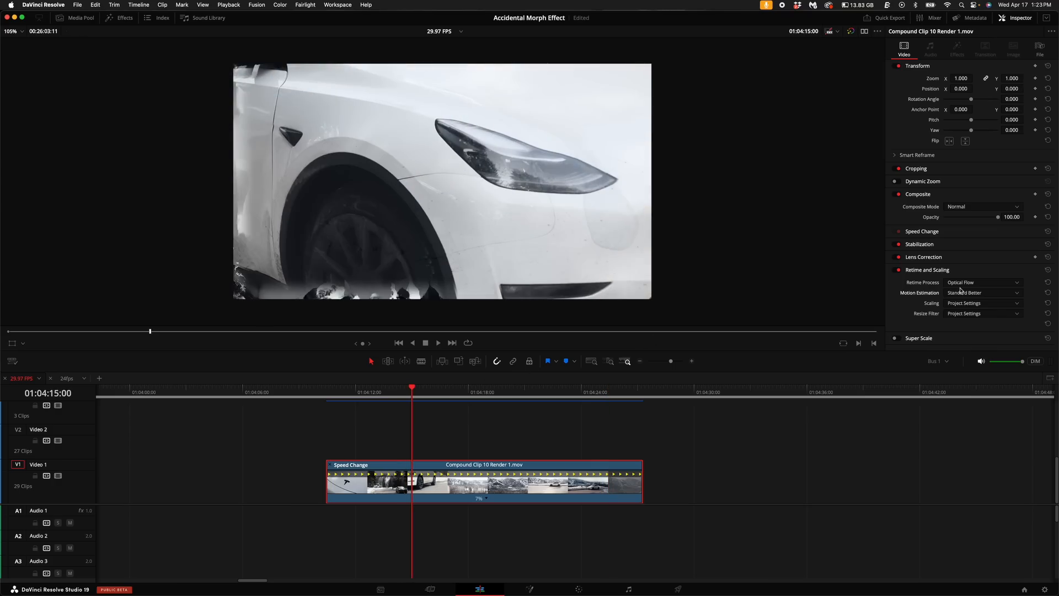
click(982, 293)
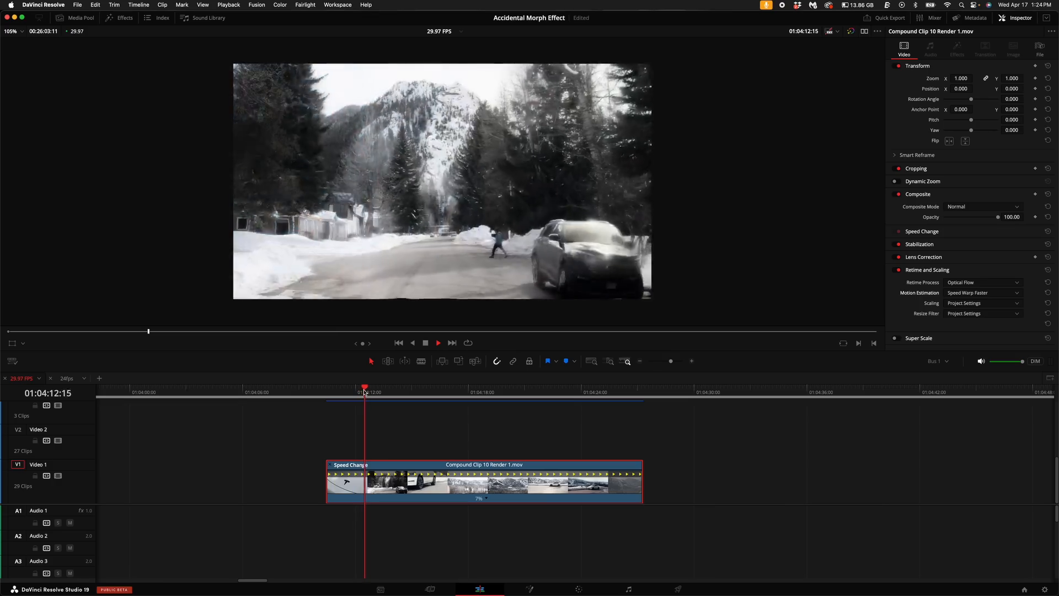
click(402, 392)
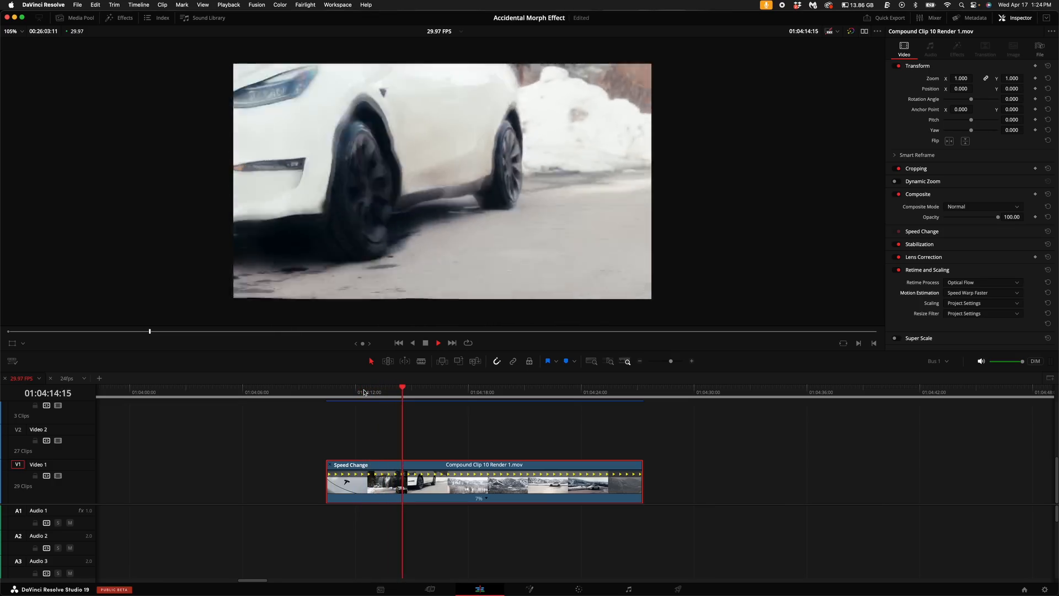
click(440, 392)
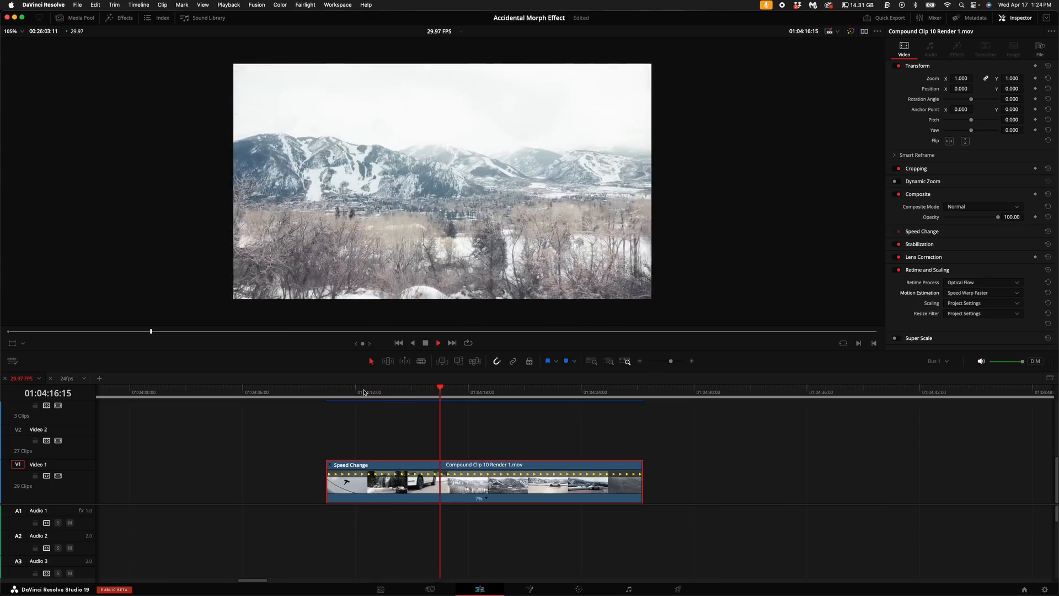
click(477, 391)
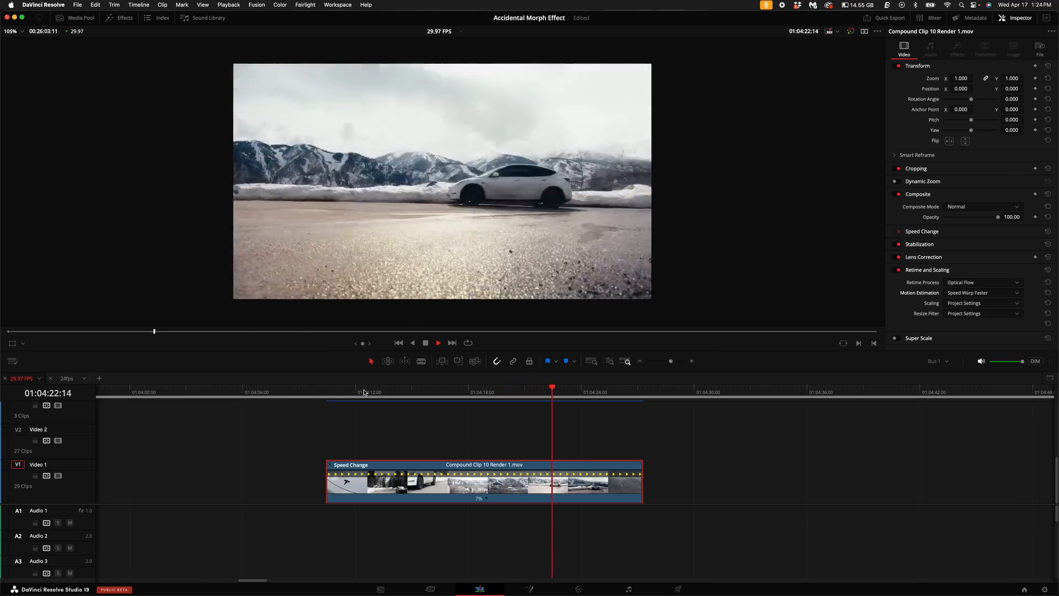
click(362, 392)
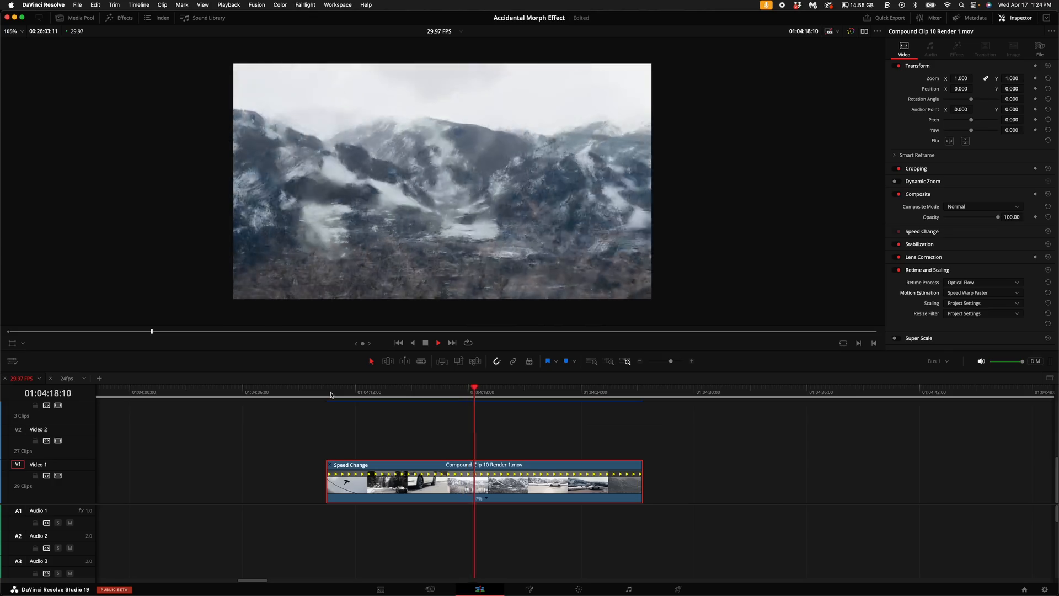
click(510, 388)
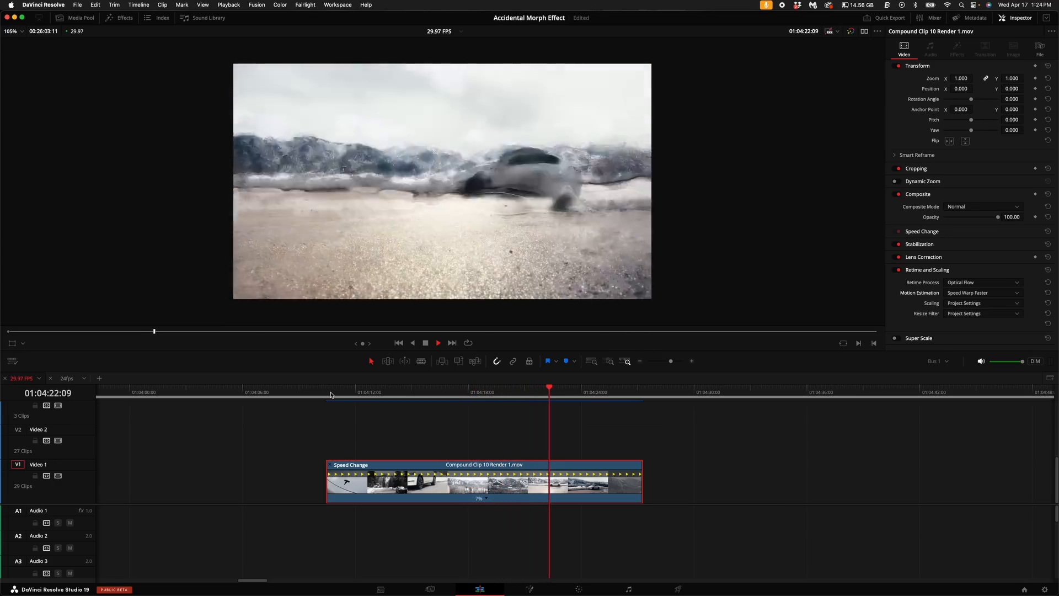
click(80, 17)
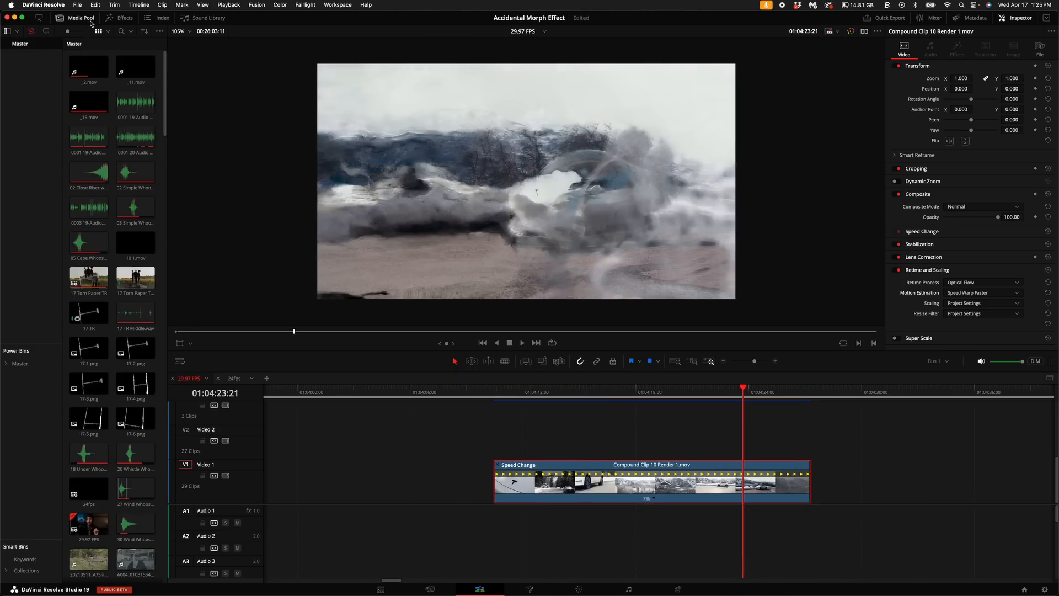
Apply the Edge Detect effect to the top copy of the morph clip
click(125, 18)
text(edge)
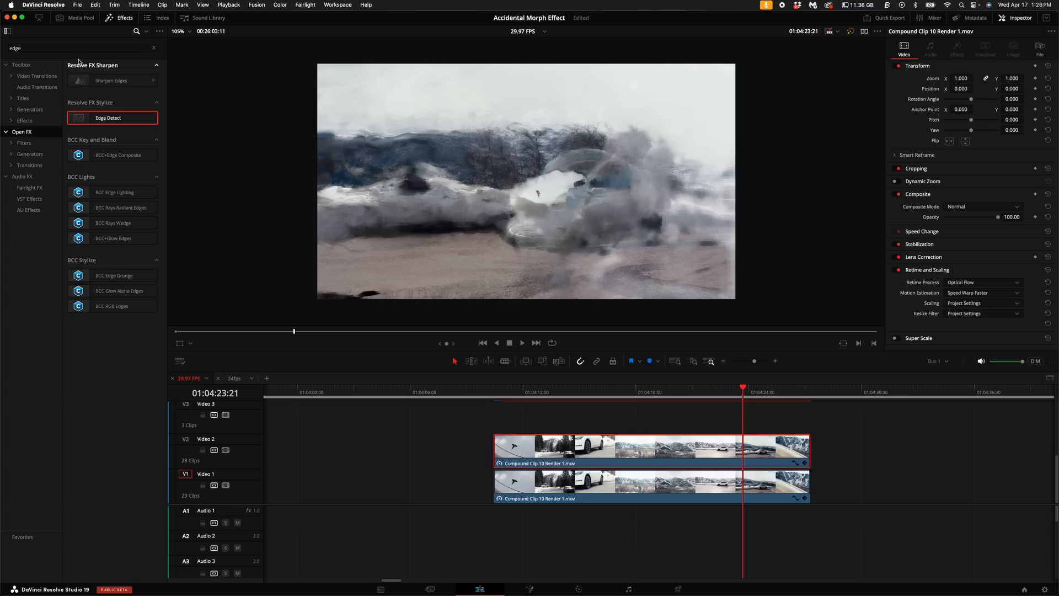
double_click(108, 118)
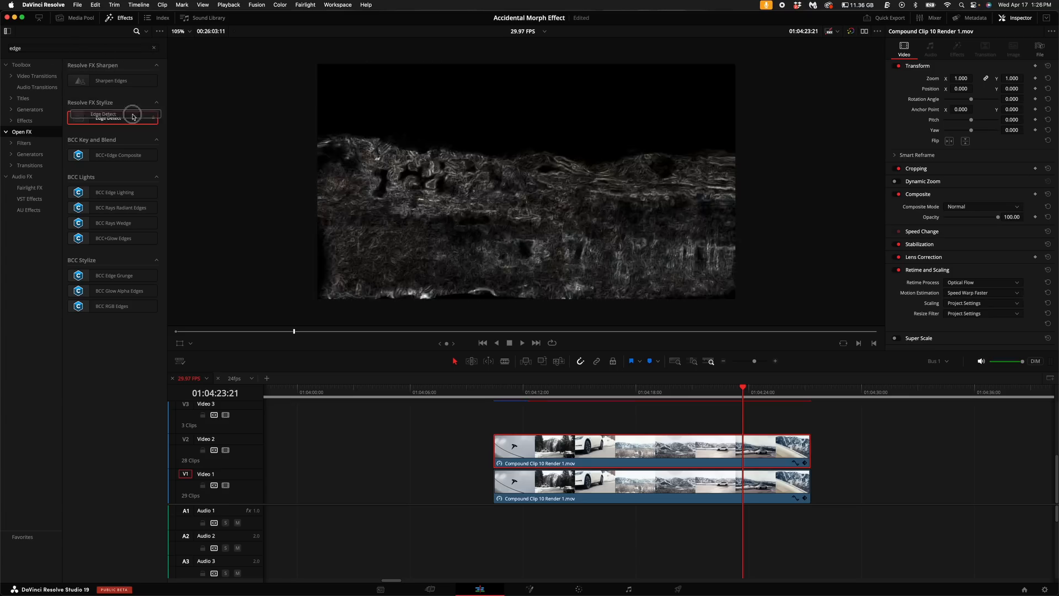
double_click(108, 118)
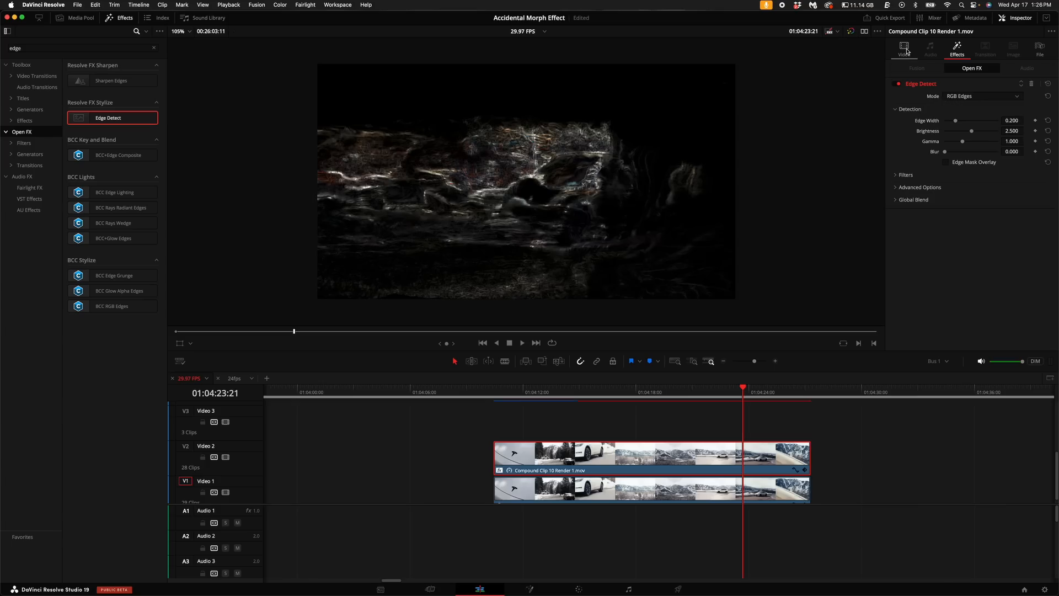
click(903, 46)
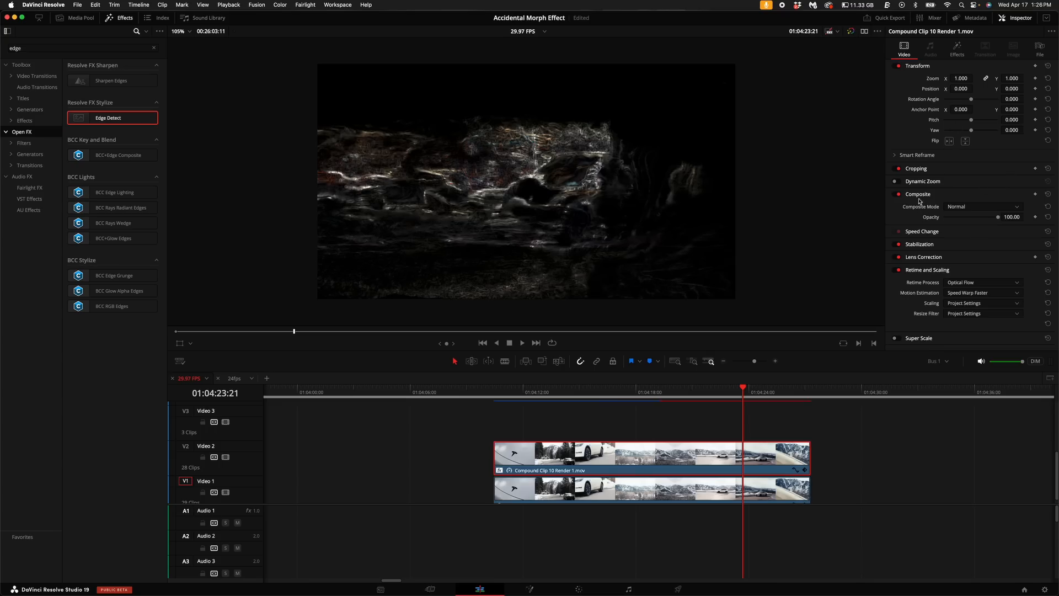
click(983, 207)
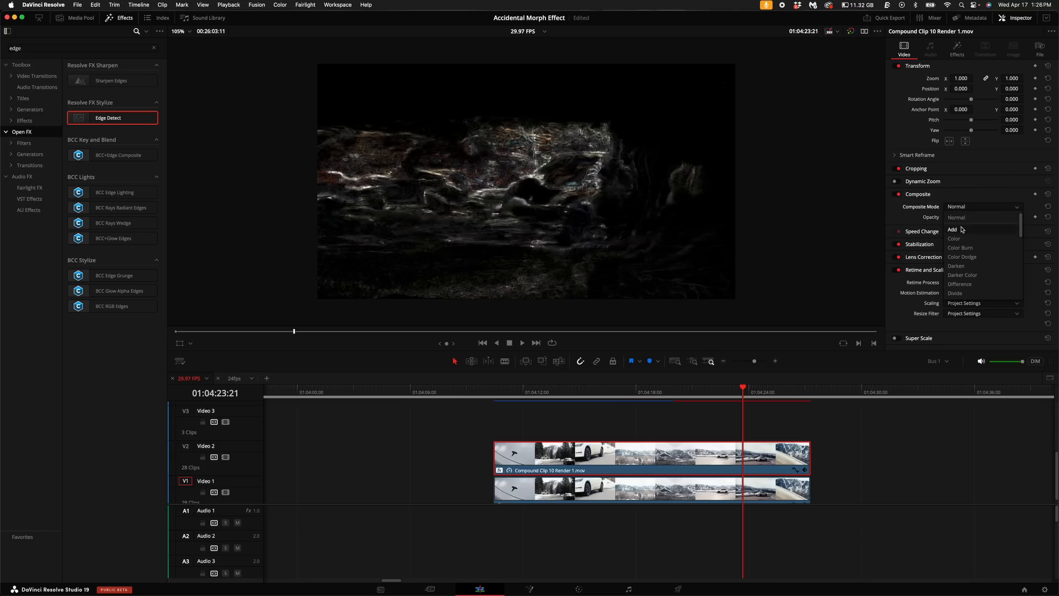
Blend the edge layer with Add mode and switch Edge Detect to grayscale edges
click(952, 230)
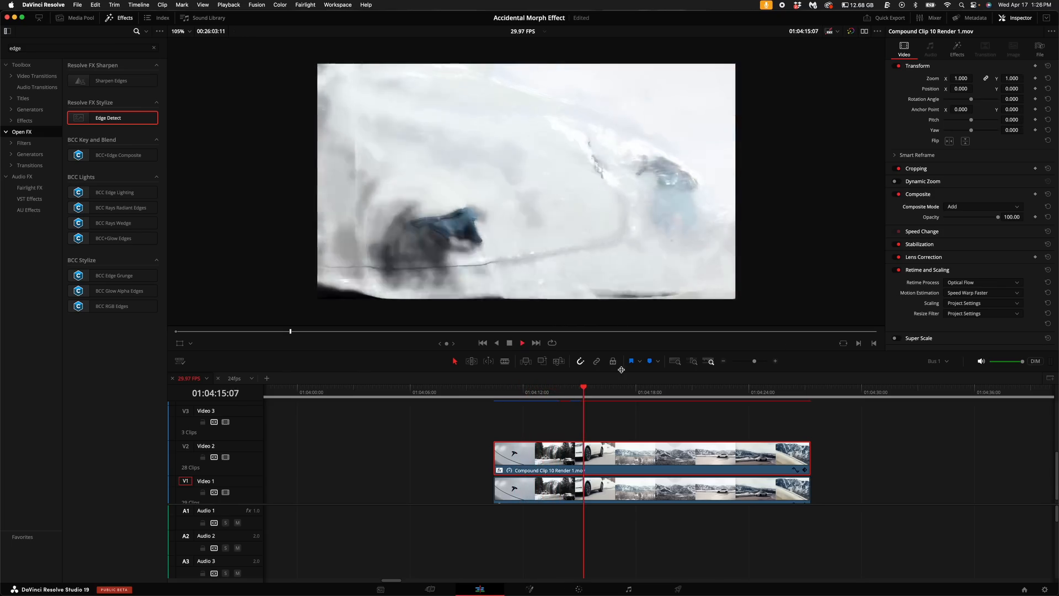
click(622, 392)
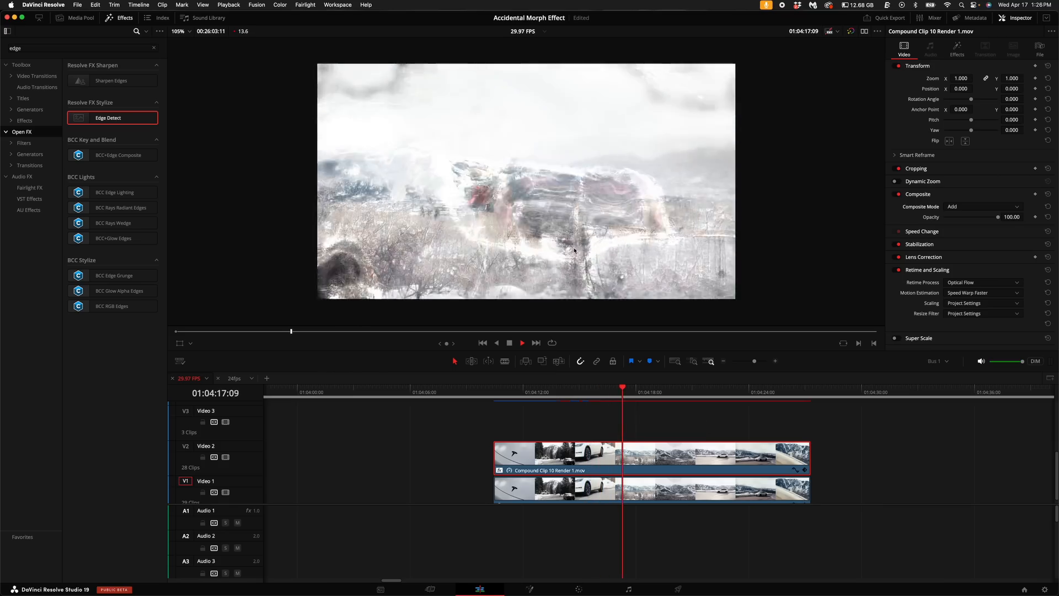
click(957, 45)
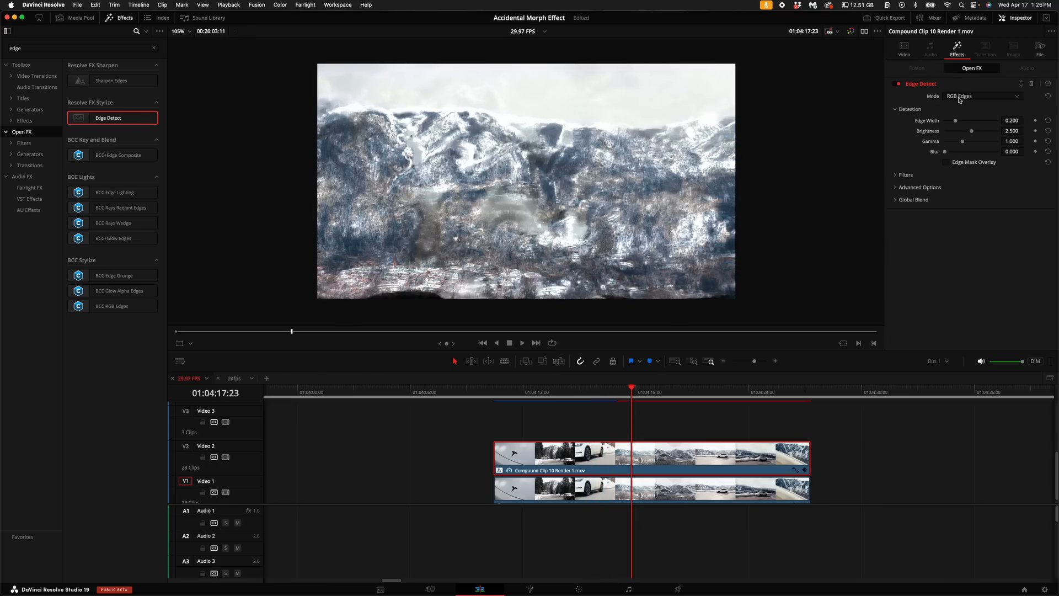
click(983, 96)
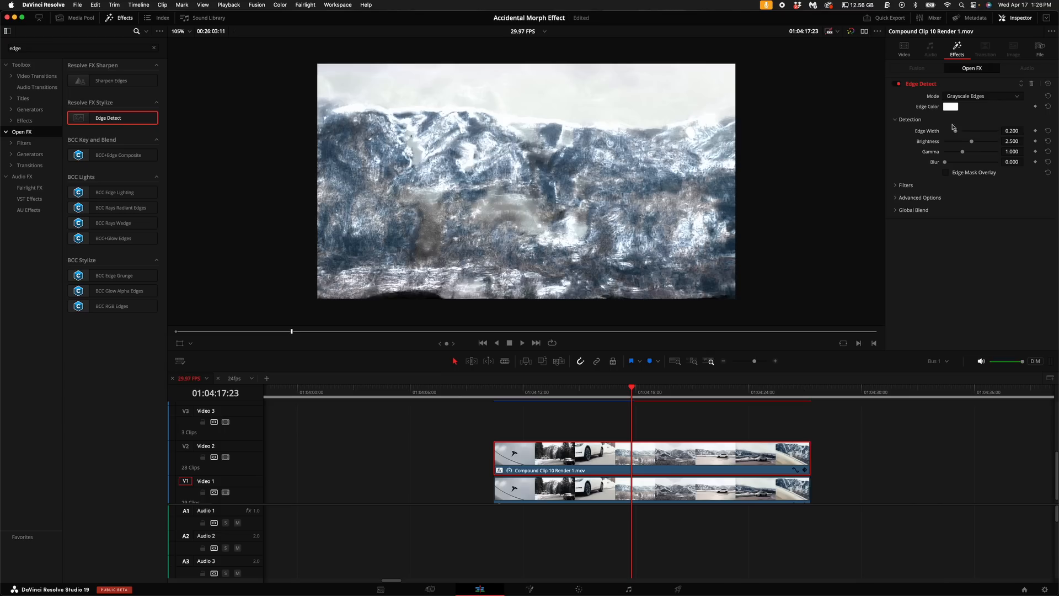
Pick a blue edge colour from the colour wheel and confirm it
click(950, 107)
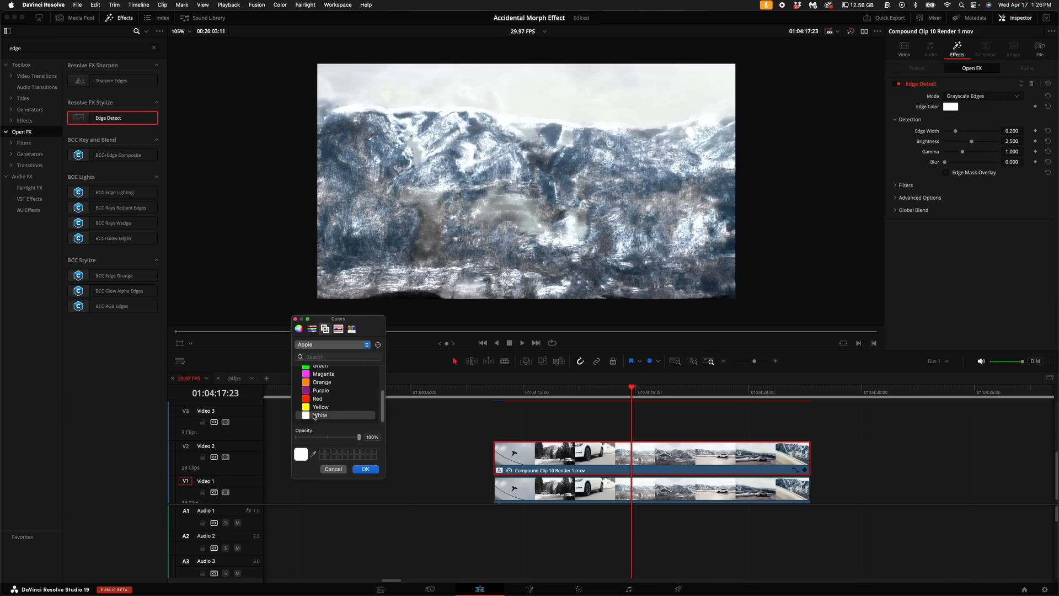
click(298, 329)
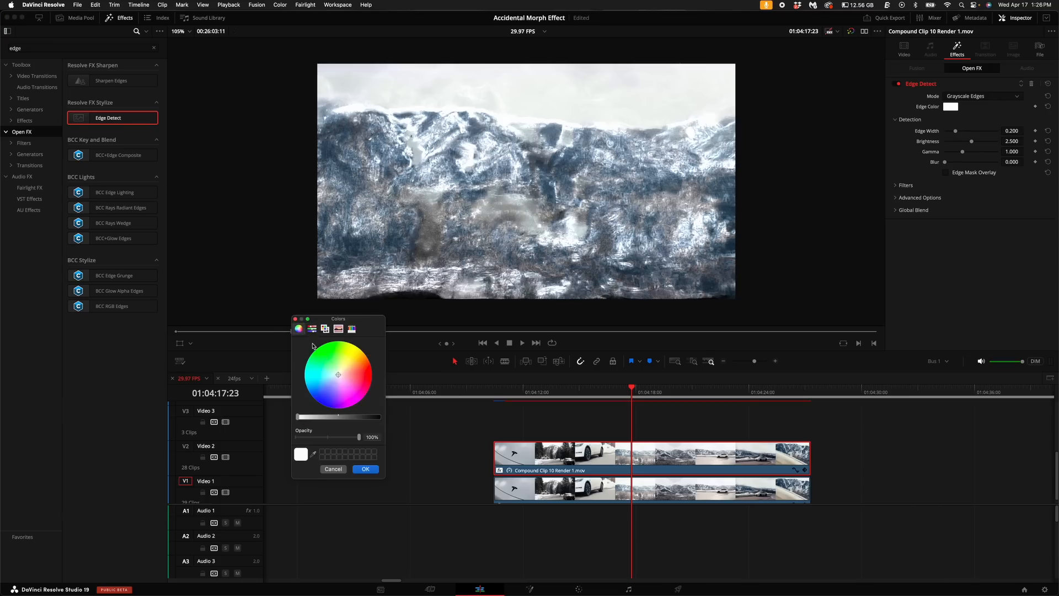
click(335, 375)
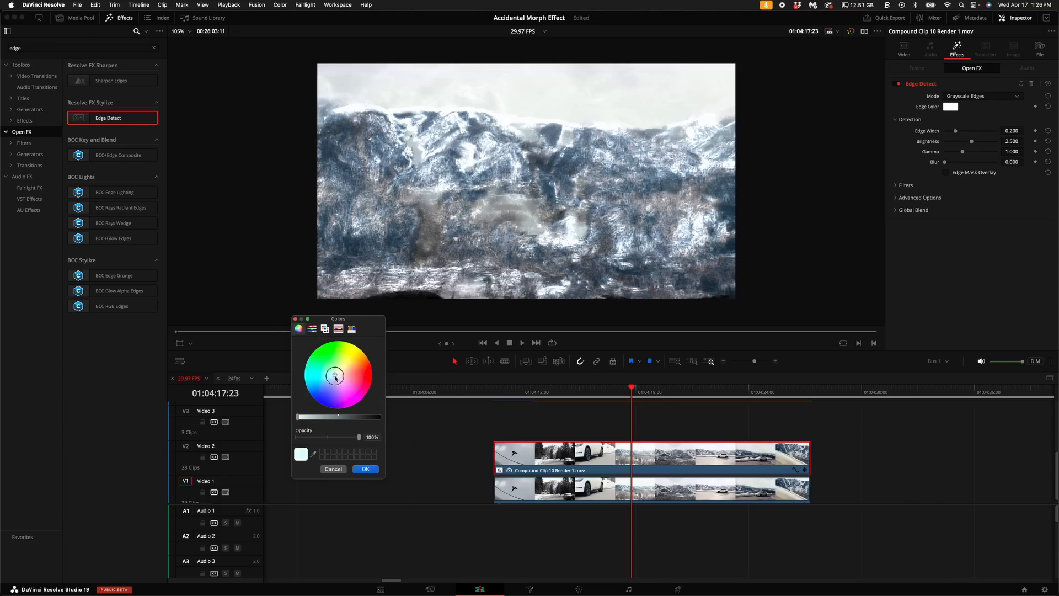
click(308, 395)
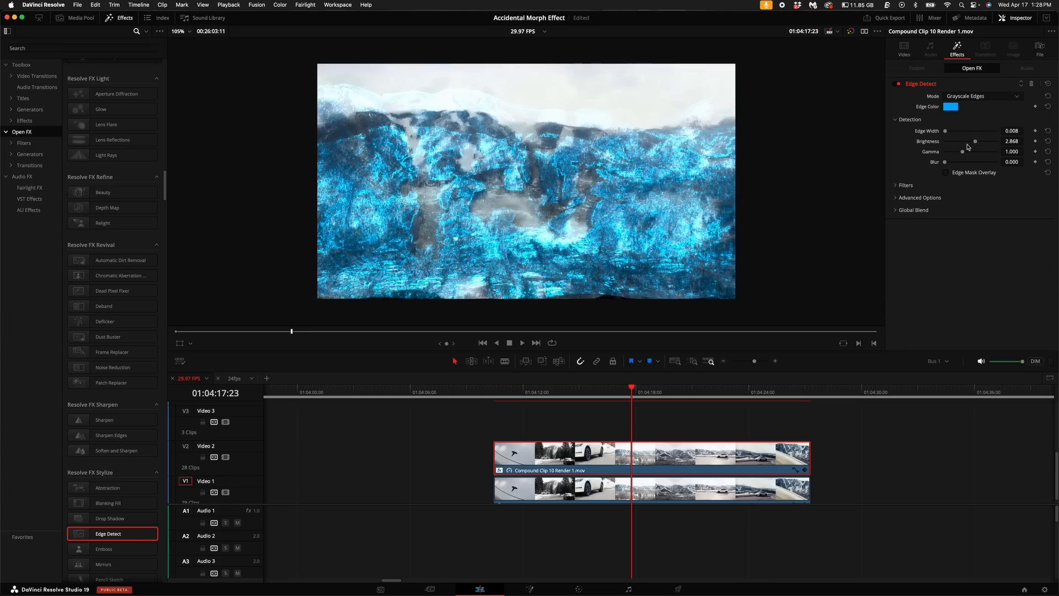
Set the Edge Detect effect's Preprocess to Filter in the Filters options
click(896, 185)
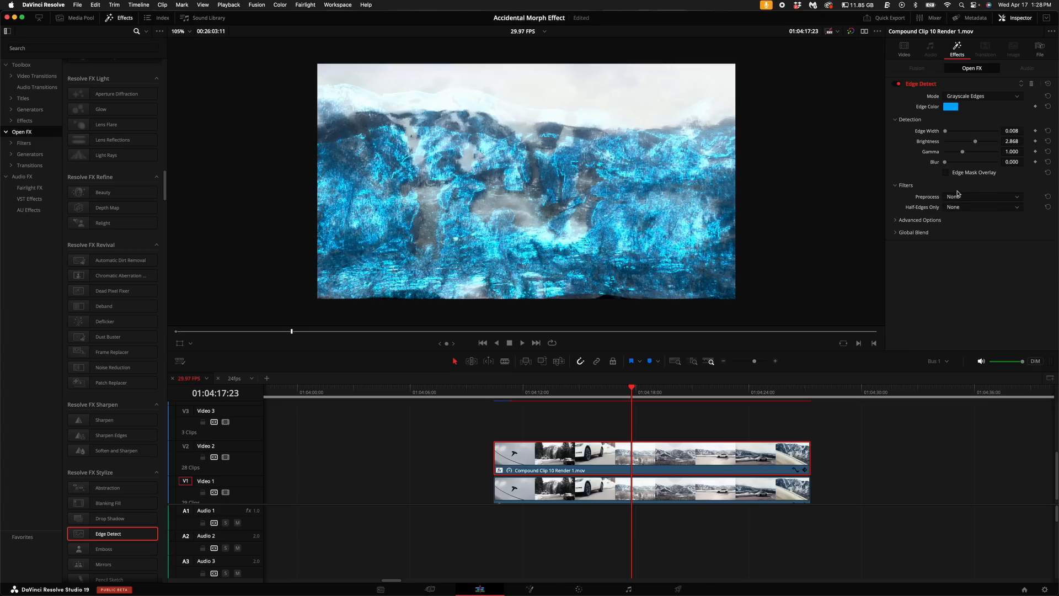
click(983, 196)
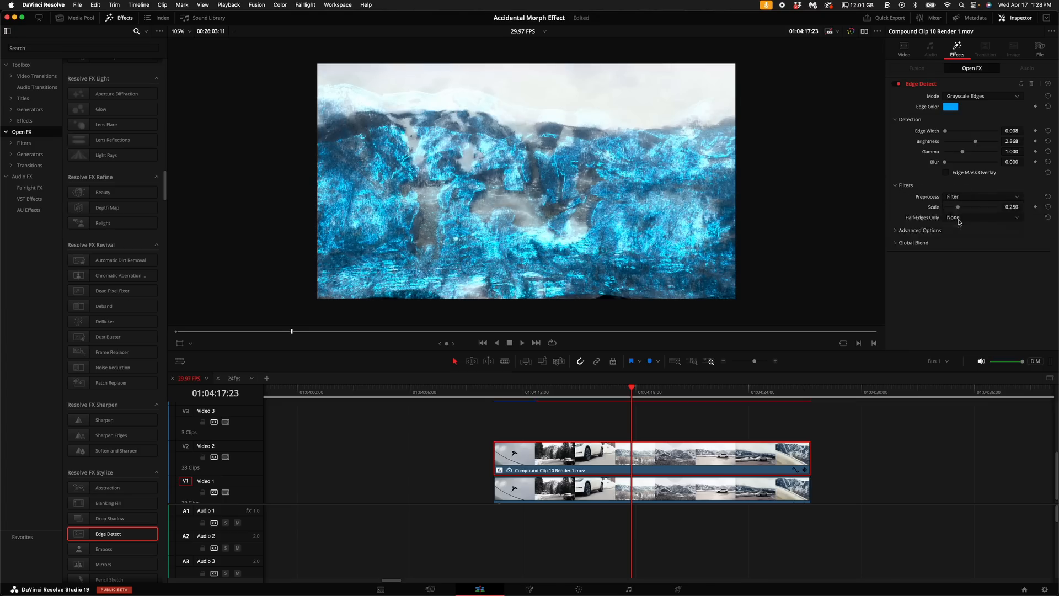
click(982, 217)
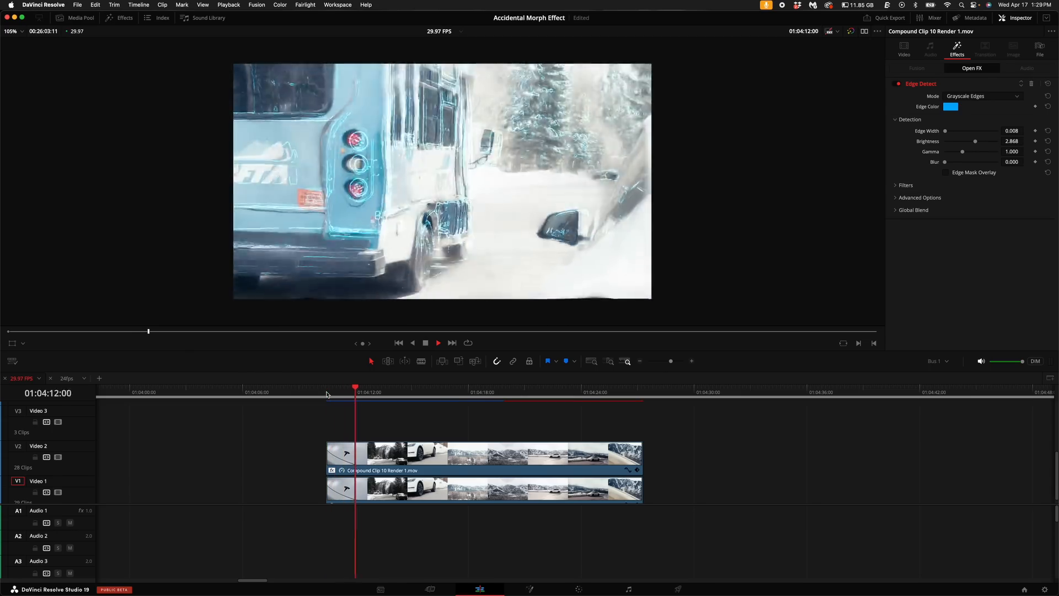
click(392, 392)
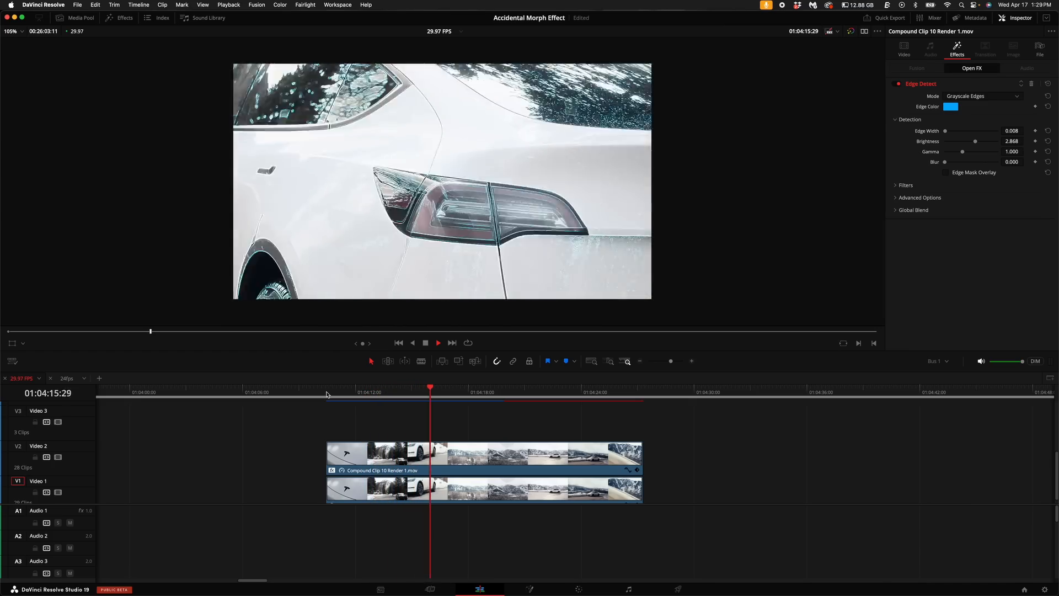
click(467, 391)
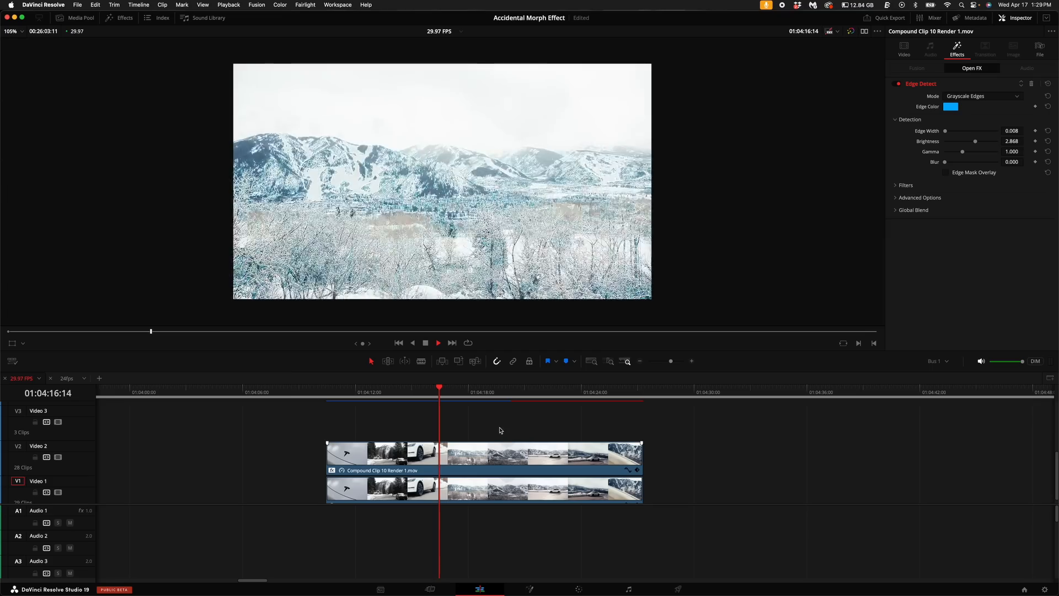
click(477, 391)
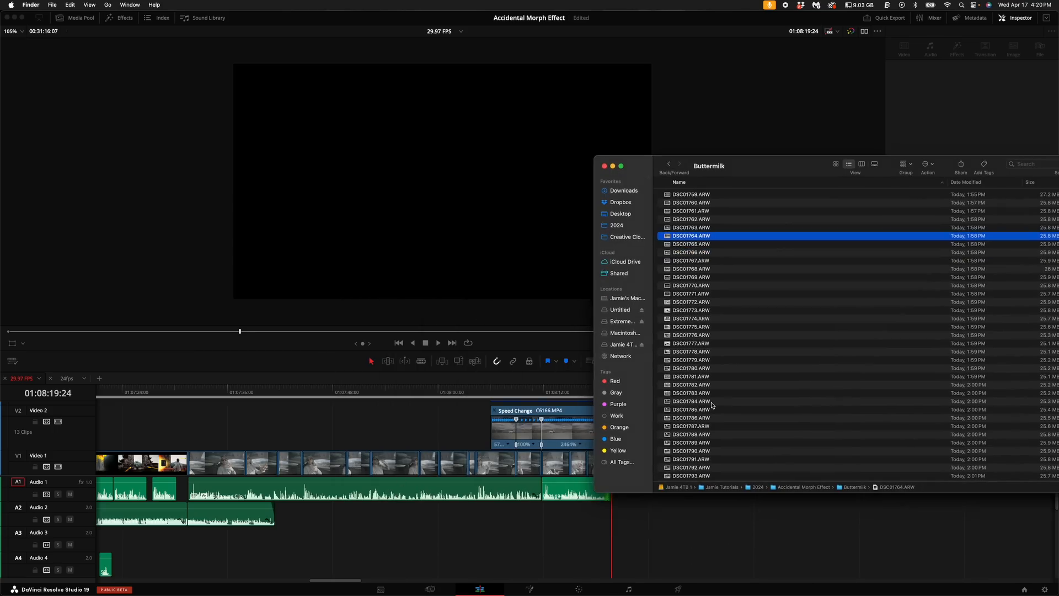
mouse_move(648, 167)
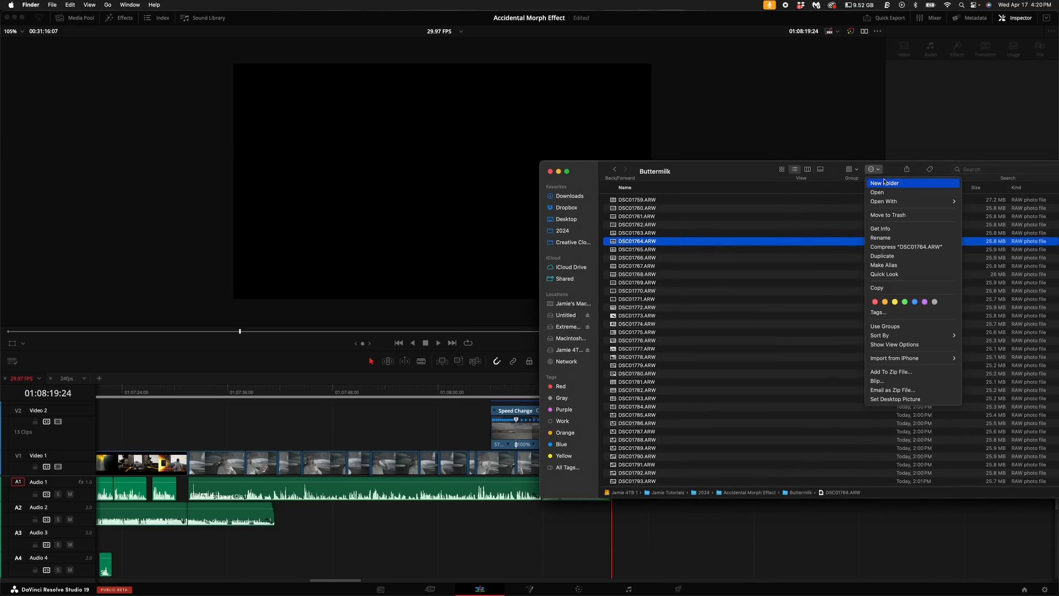
Create a new folder among the Buttermilk ARW photos and name it Converted
click(886, 182)
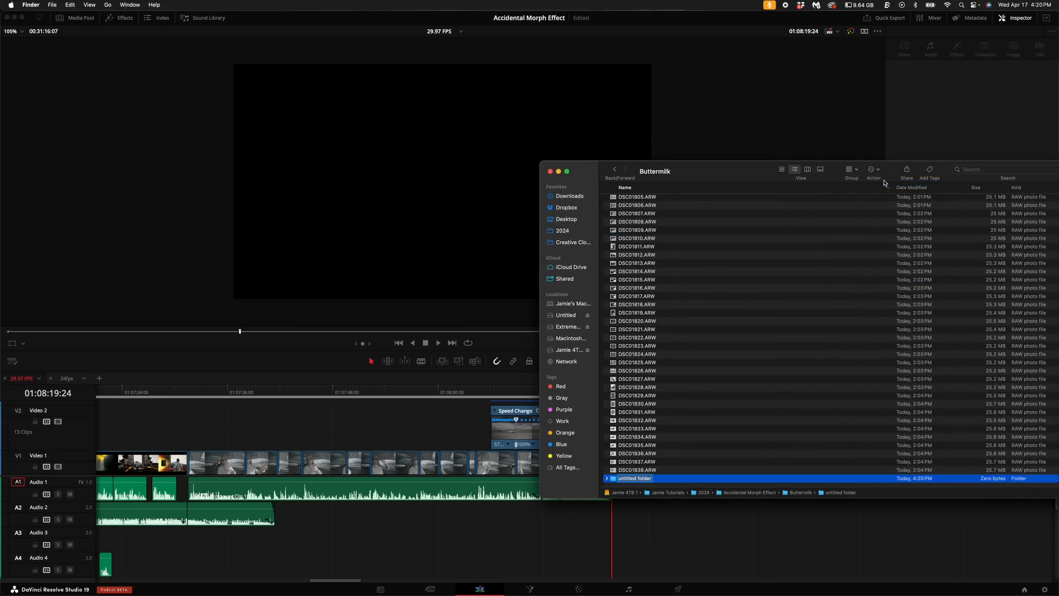
text(Converted)
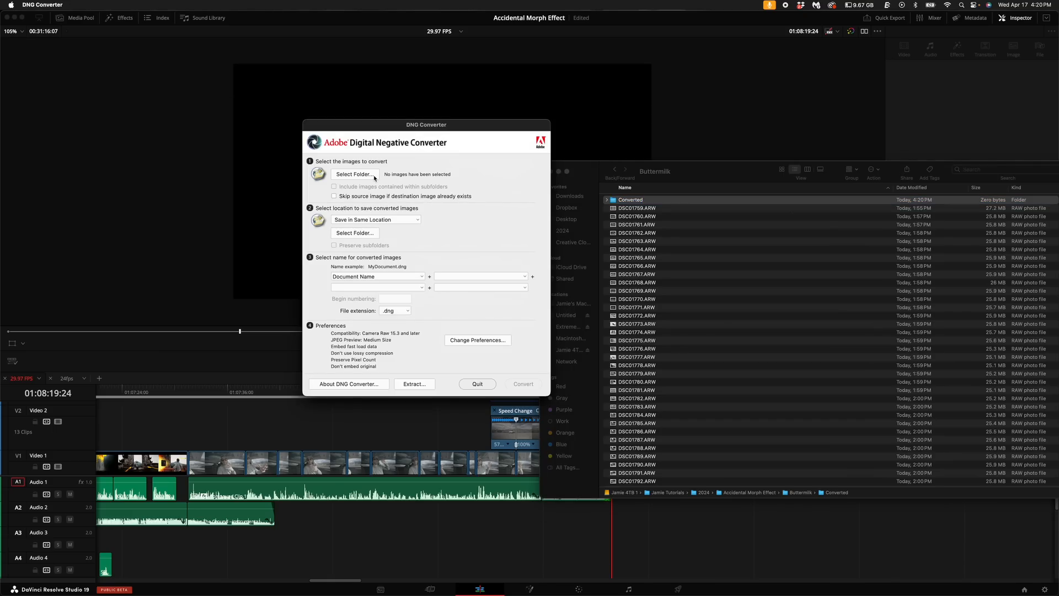
Convert the Buttermilk photos to DNG, saving them into the Converted folder
click(353, 174)
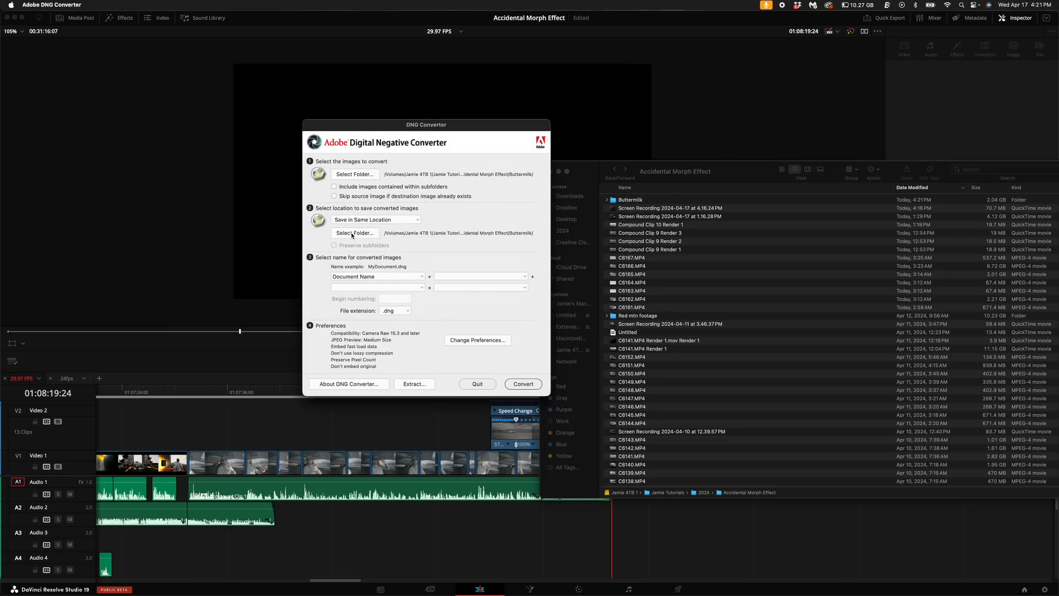
click(354, 233)
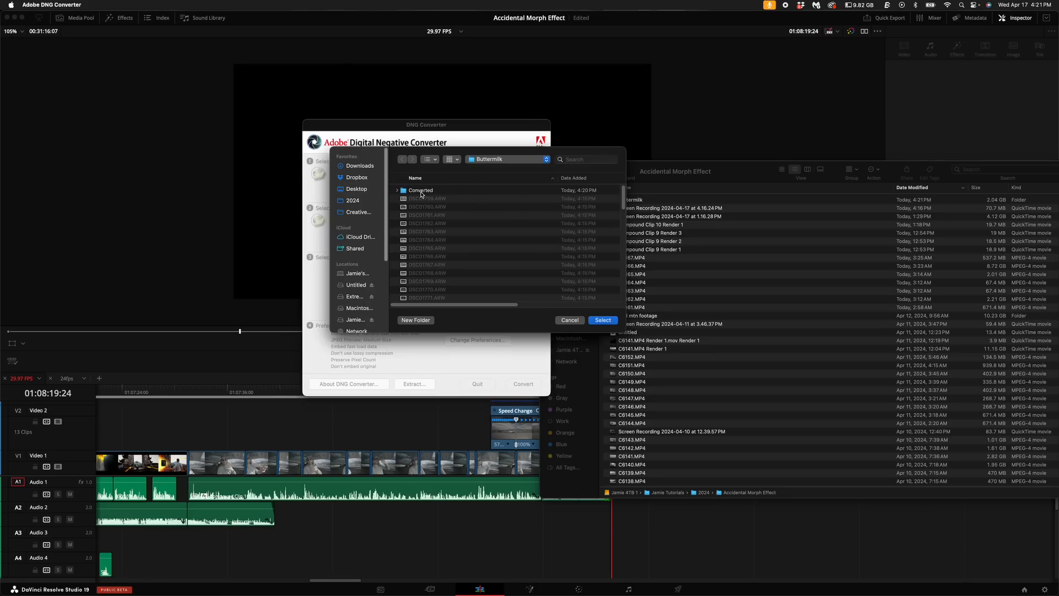
click(601, 320)
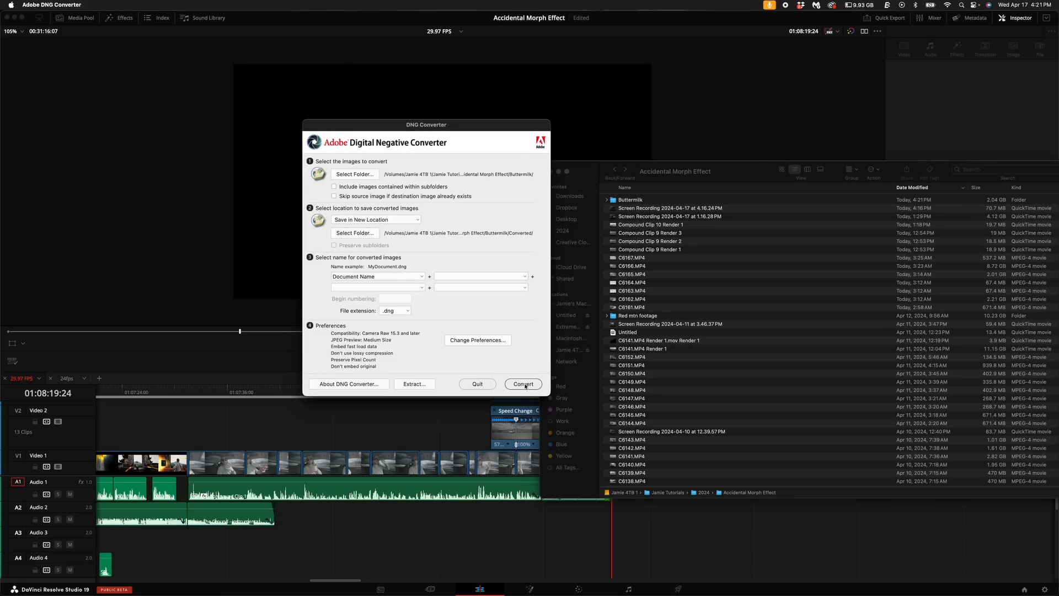
click(523, 384)
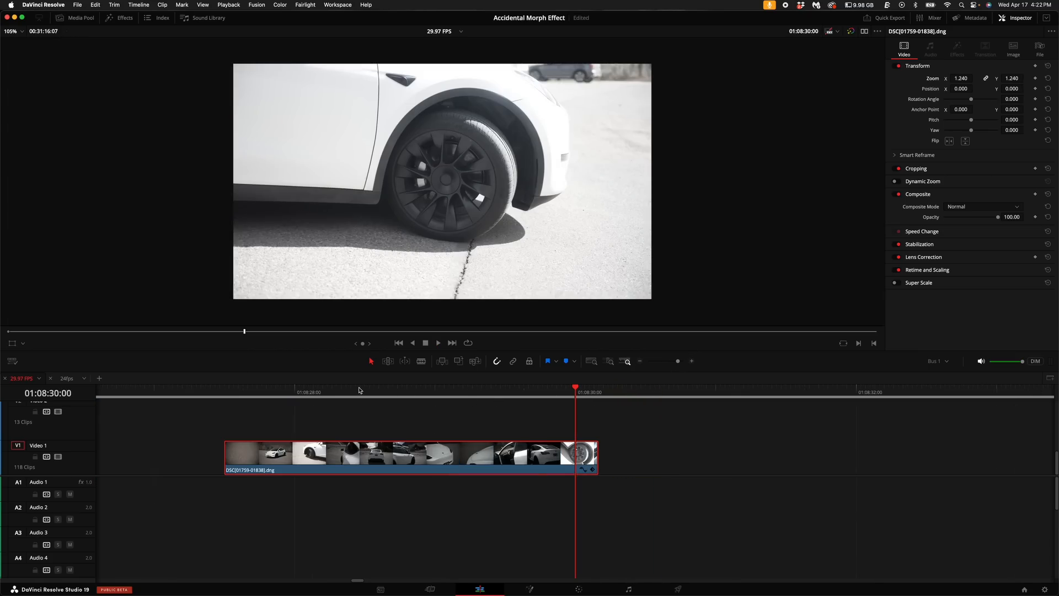
mouse_move(324, 388)
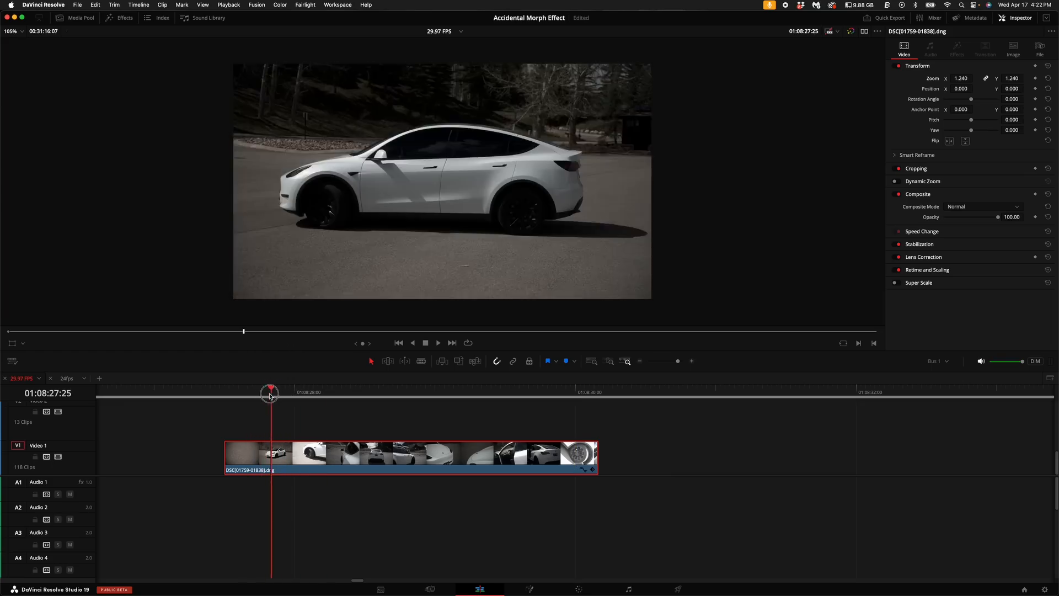
Render the DNG clip in place into a movie and show its Retime and Scaling settings
click(577, 589)
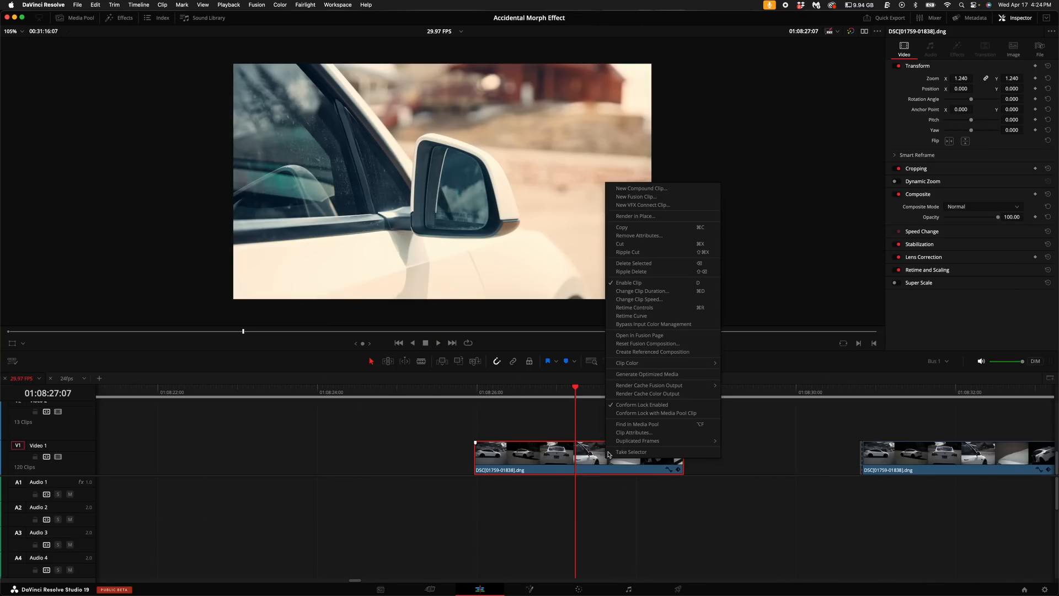
click(635, 215)
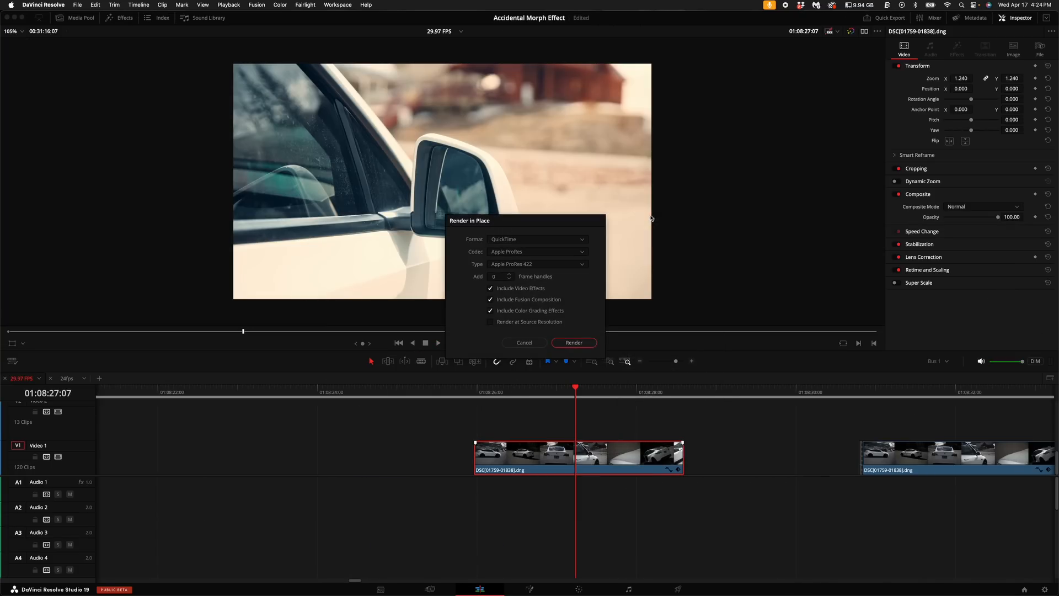
click(574, 342)
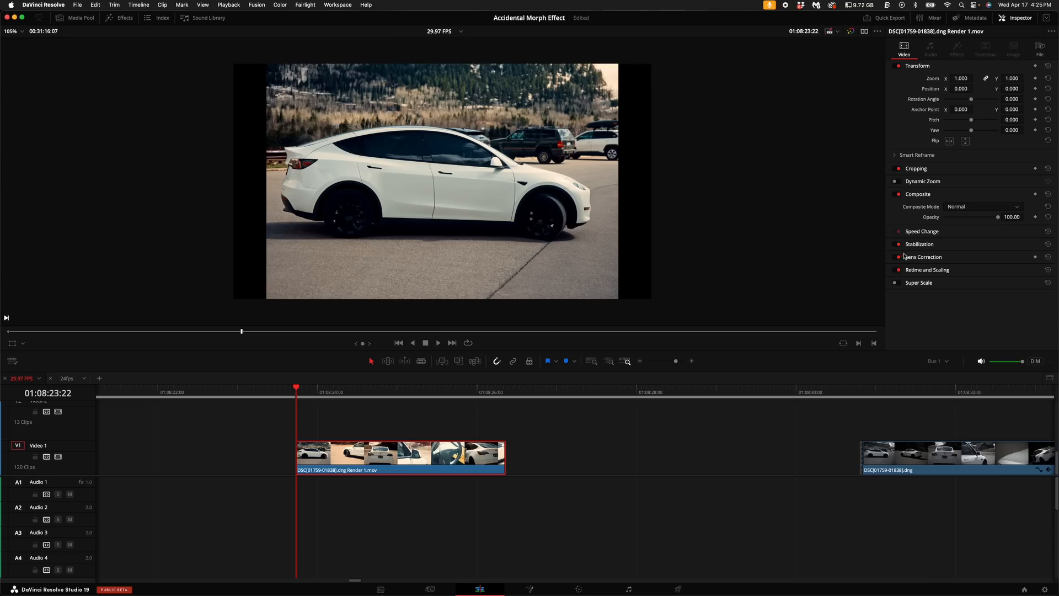
mouse_move(920, 272)
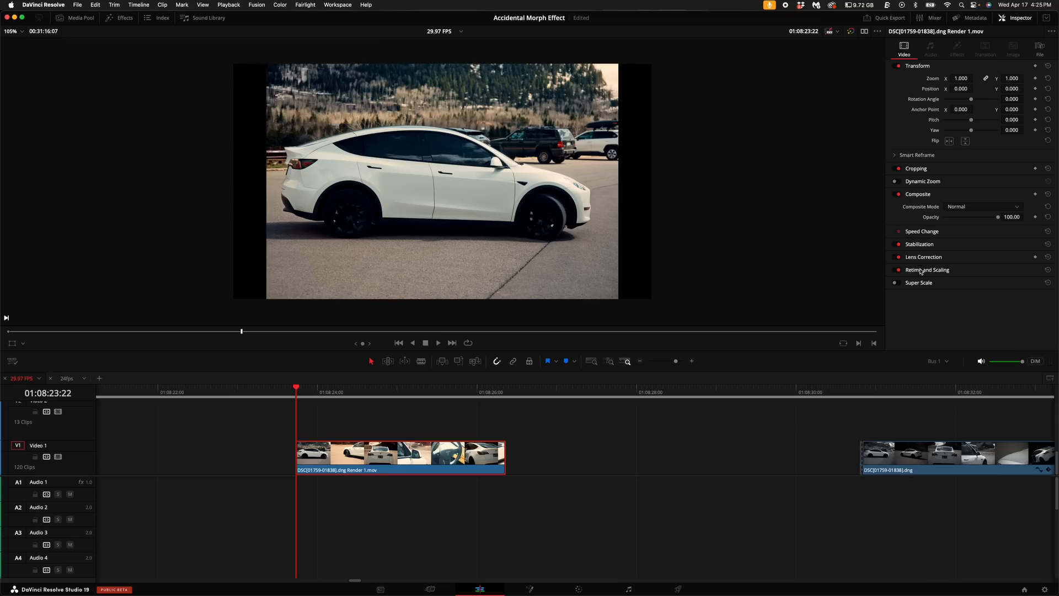
click(927, 269)
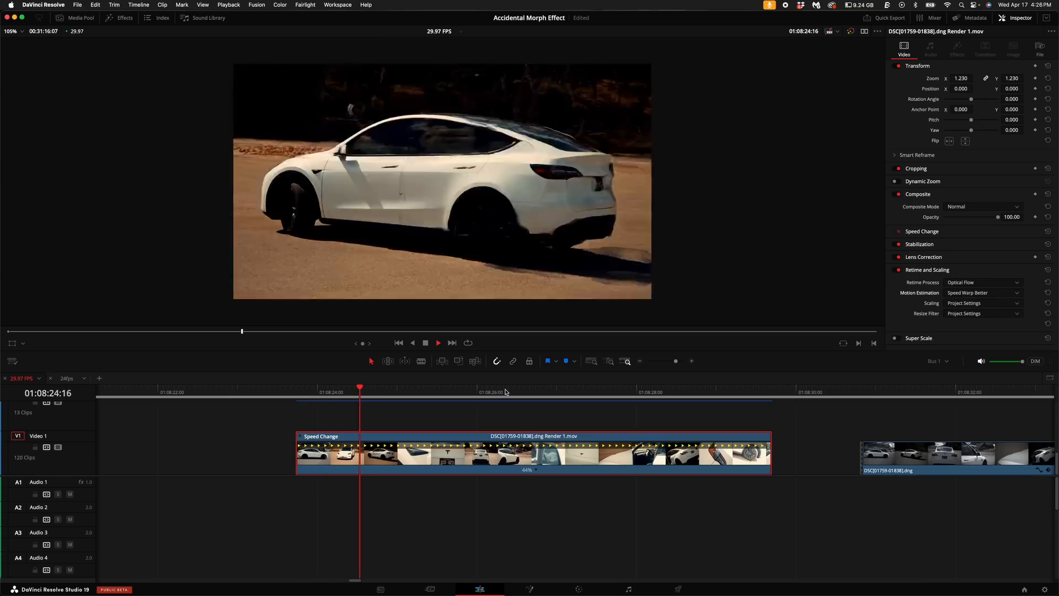
Slow the rendered clip to about 11% and scrub through the resulting car morph
click(518, 388)
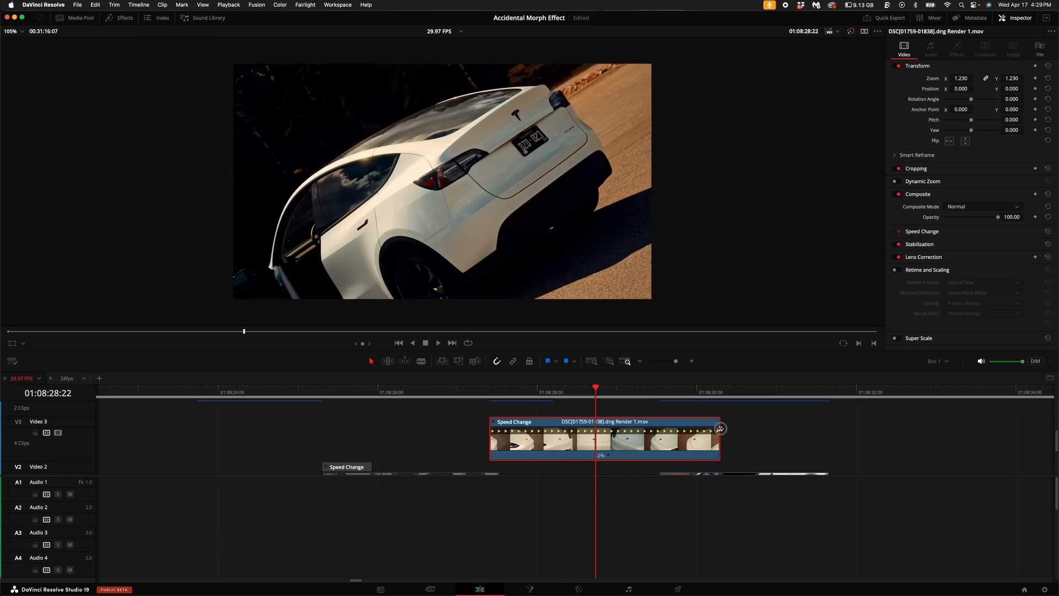
click(895, 269)
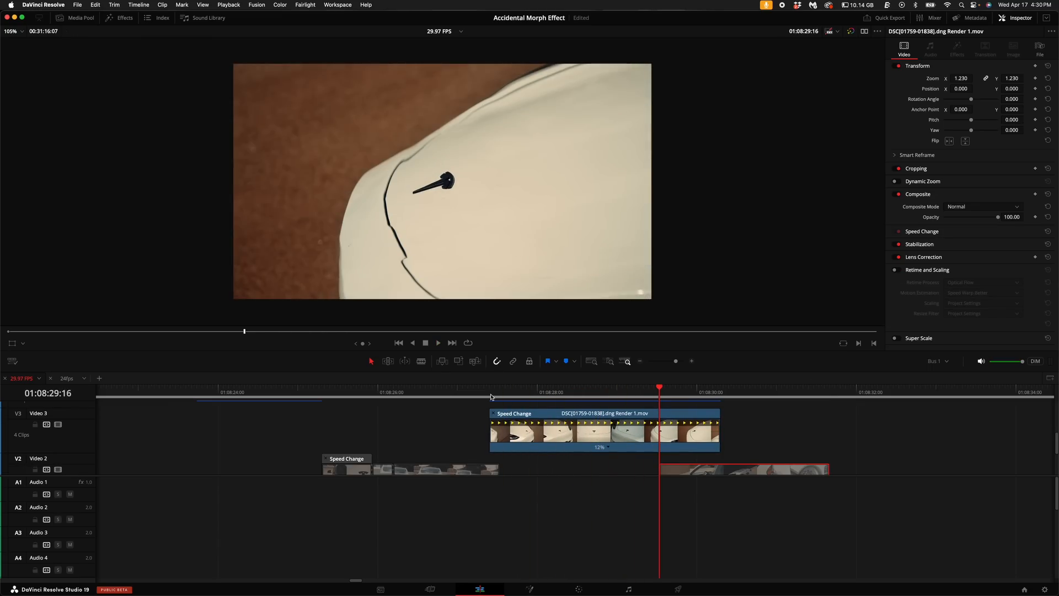
click(611, 387)
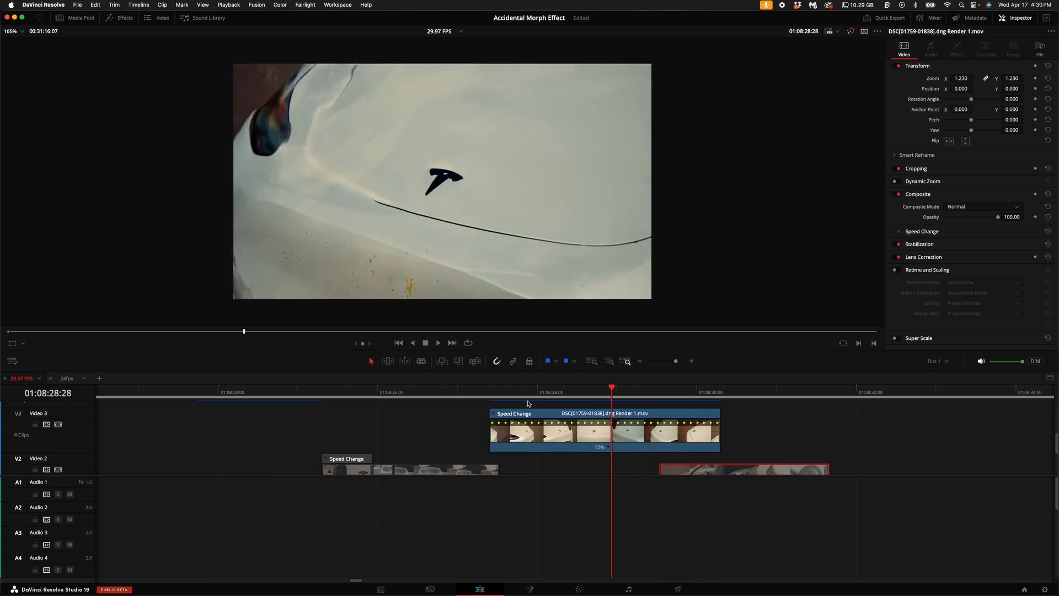
click(547, 387)
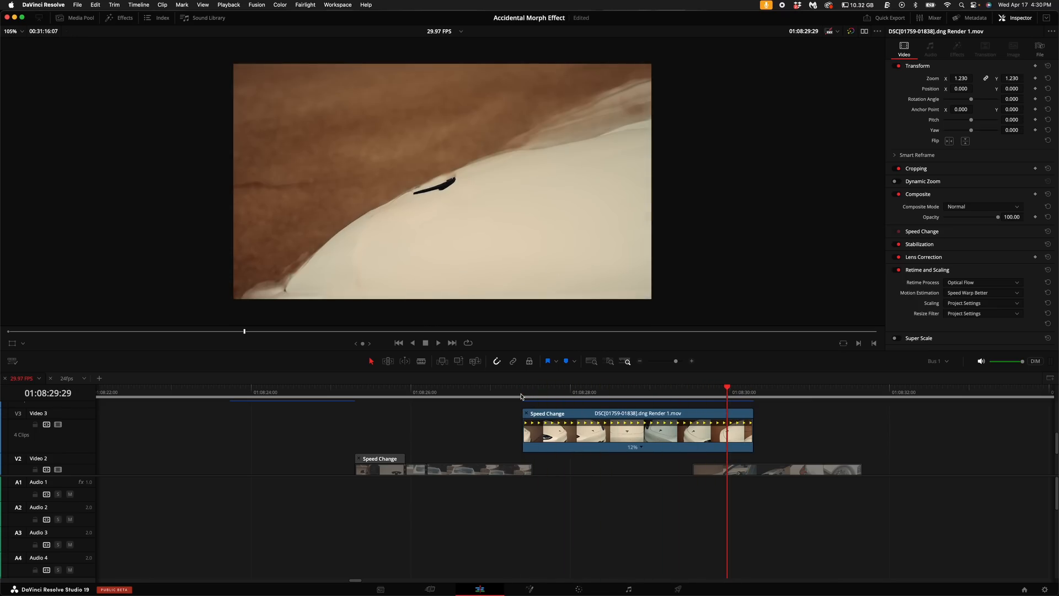
click(437, 343)
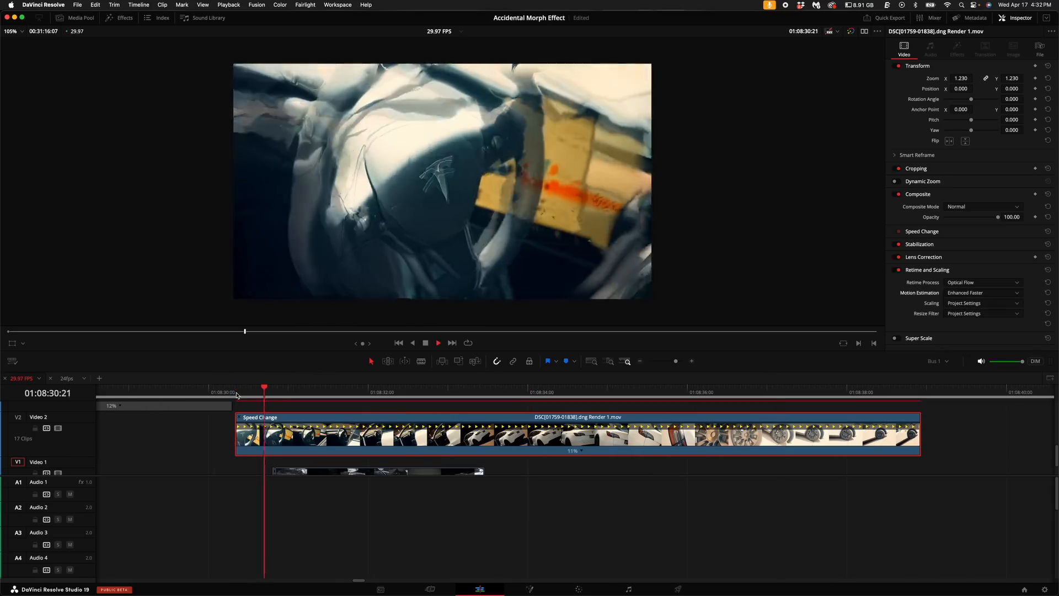
Set Motion Estimation to Speed Warp Faster and preview the morph near its end and middle
click(421, 392)
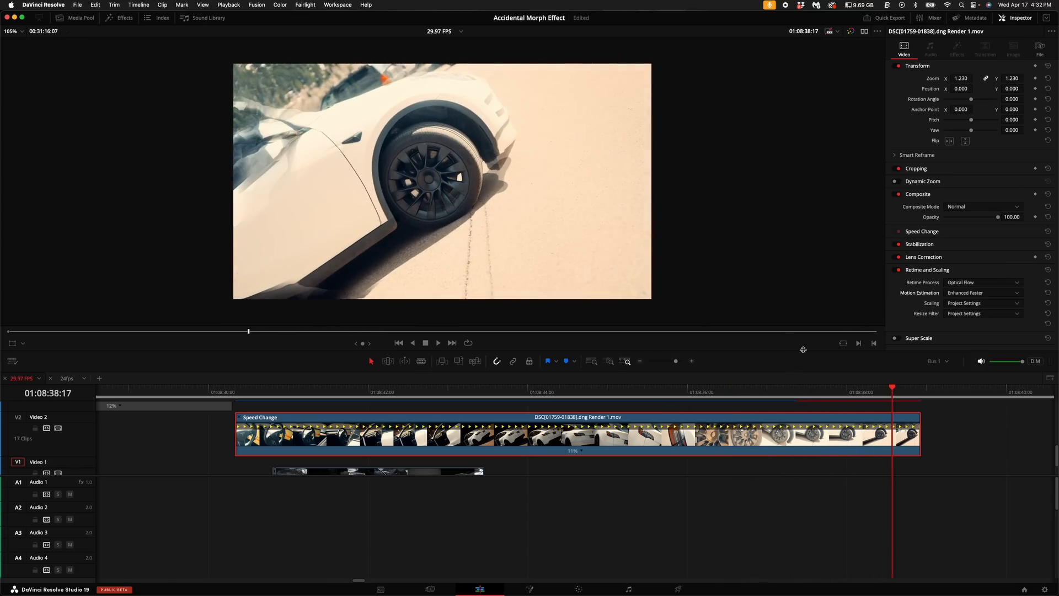
click(983, 302)
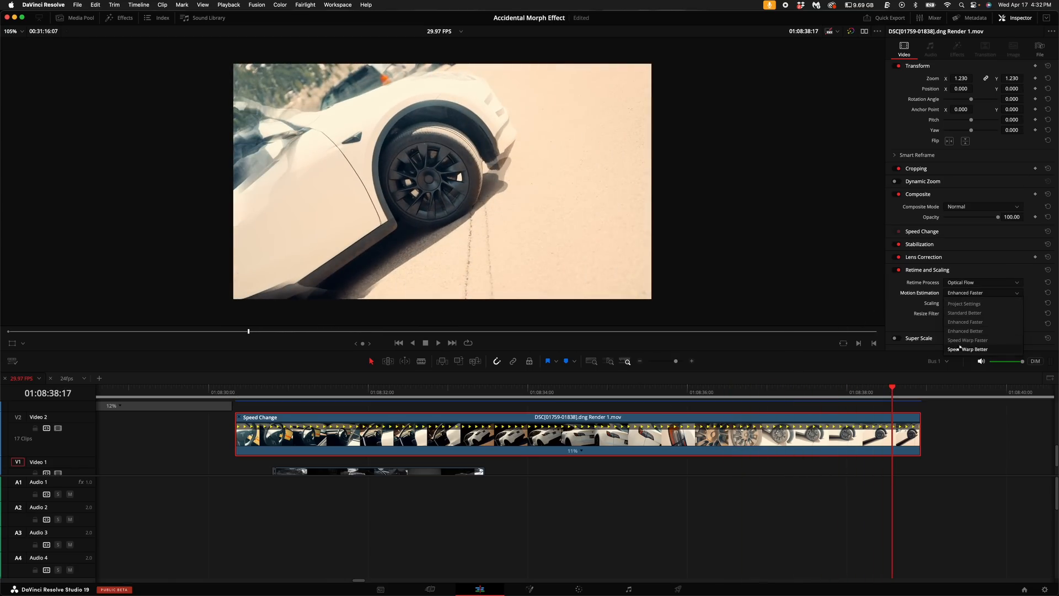
click(966, 340)
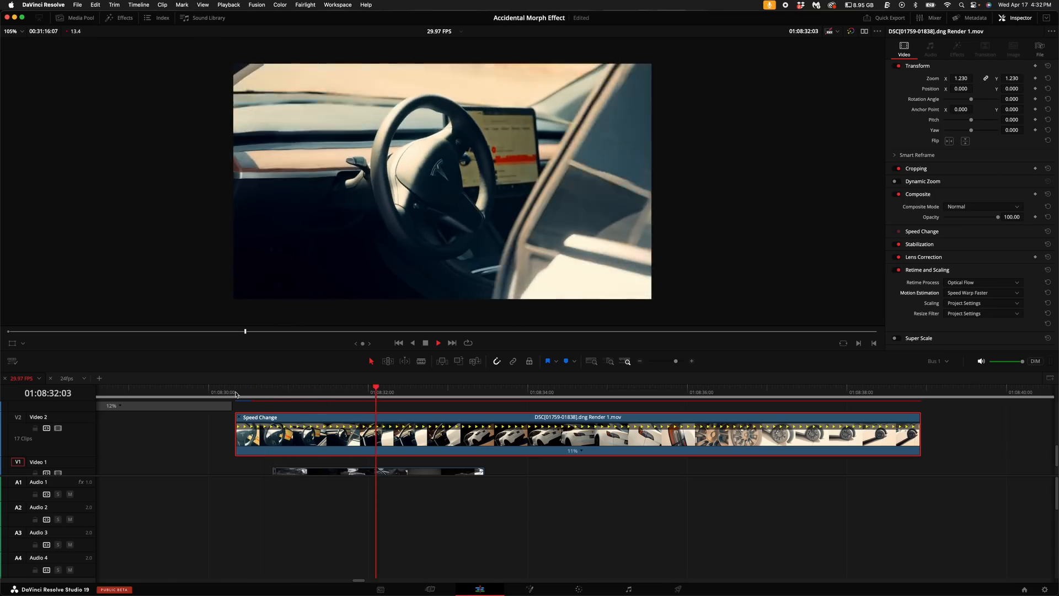
click(533, 391)
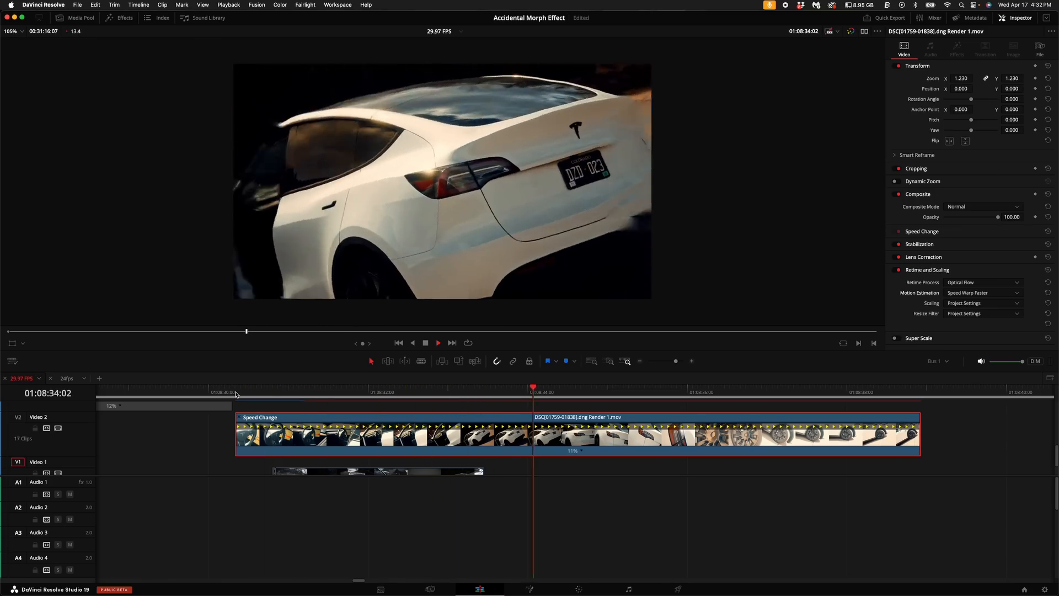